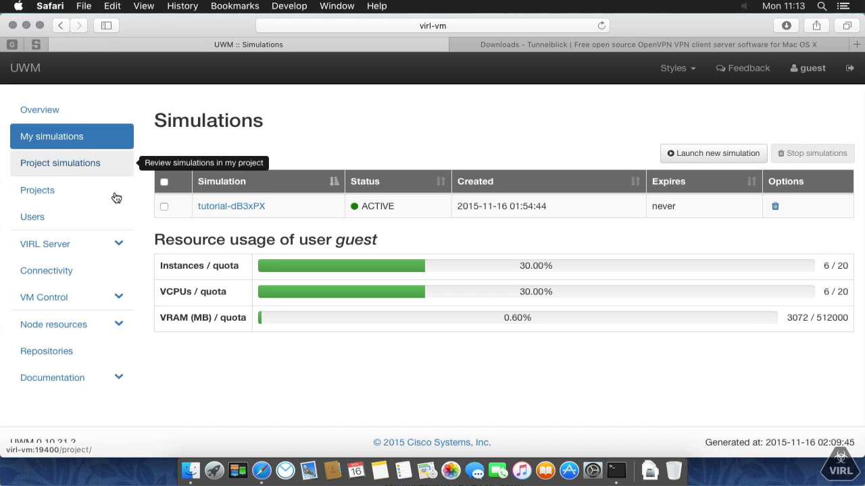
{"action": "mouse_move", "coordinate": [209, 218]}
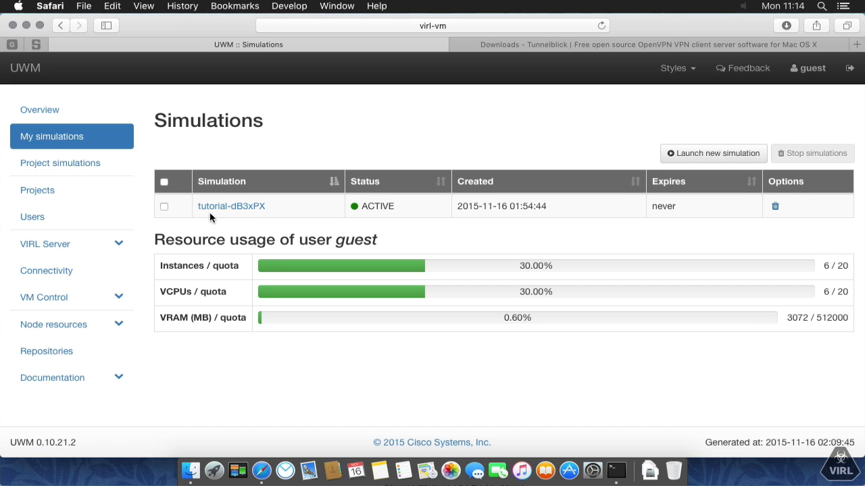
{"action": "mouse_move", "coordinate": [218, 218]}
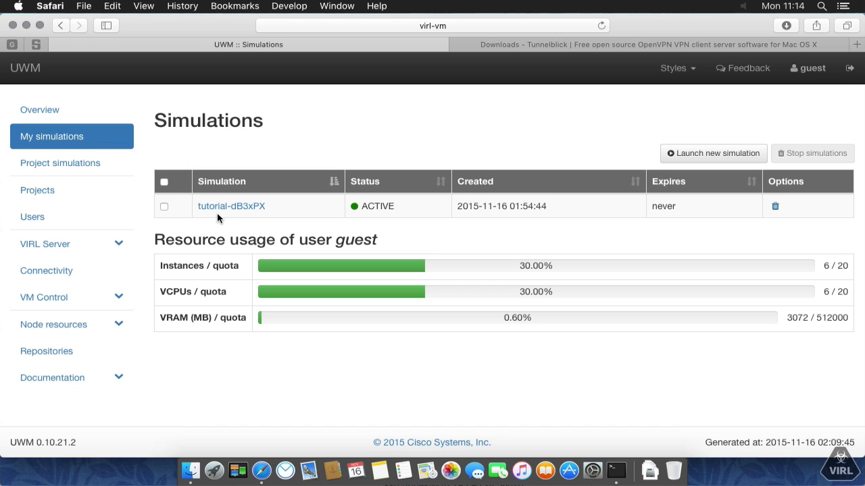
Step: Expand the VIRL Server group in the left navigation
{"action": "left_click", "coordinate": [46, 243]}
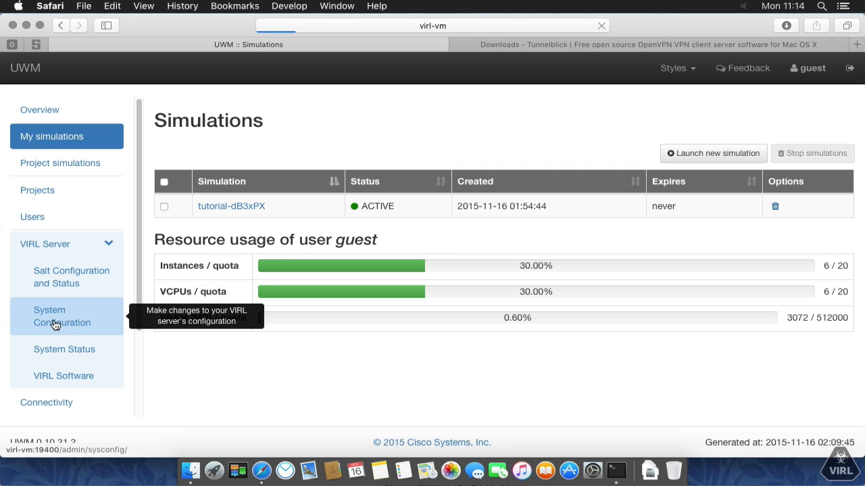
Step: Show the Networks settings in System Configuration and review the flat and second flat networks
{"action": "left_click", "coordinate": [63, 317]}
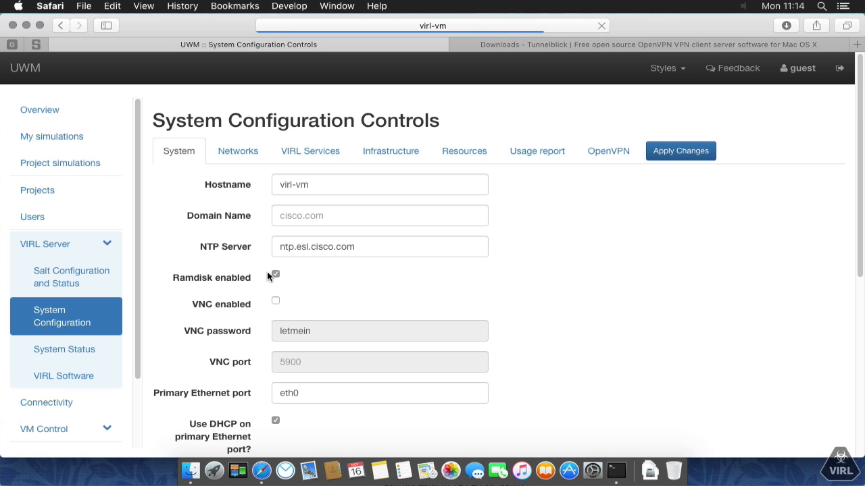
{"action": "mouse_move", "coordinate": [238, 151]}
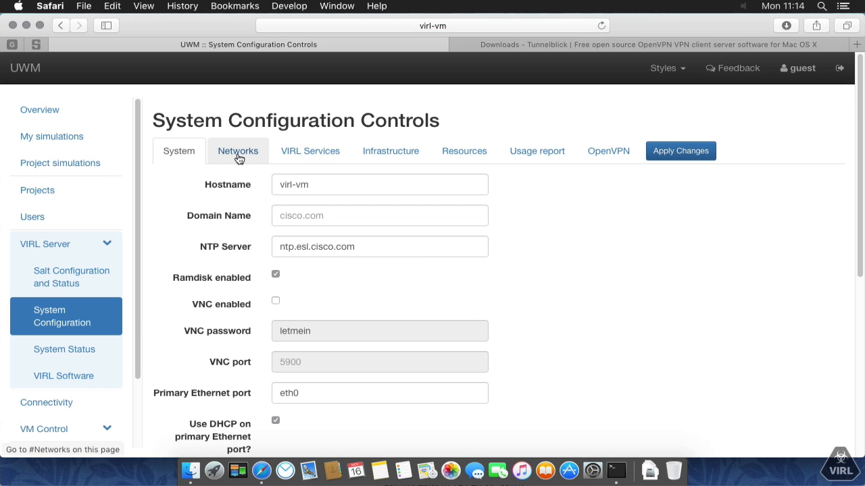
{"action": "left_click", "coordinate": [238, 151]}
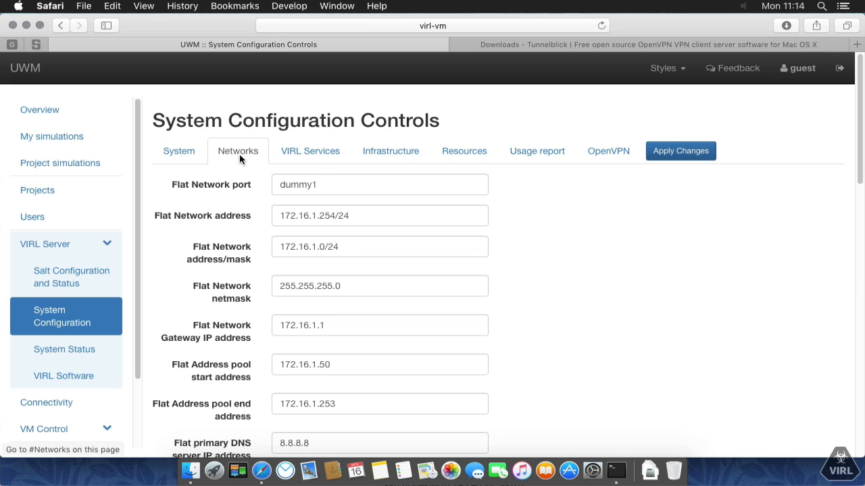
{"action": "mouse_move", "coordinate": [319, 185]}
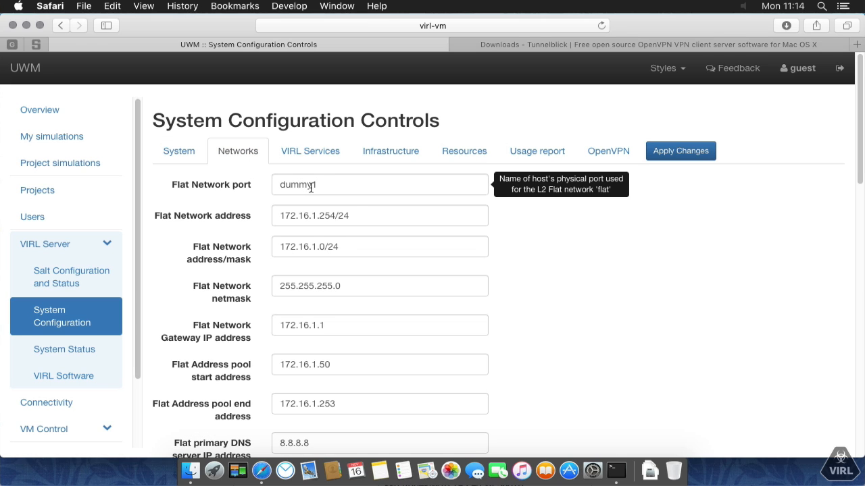
{"action": "scroll", "scroll_direction": "down", "scroll_amount": 3}
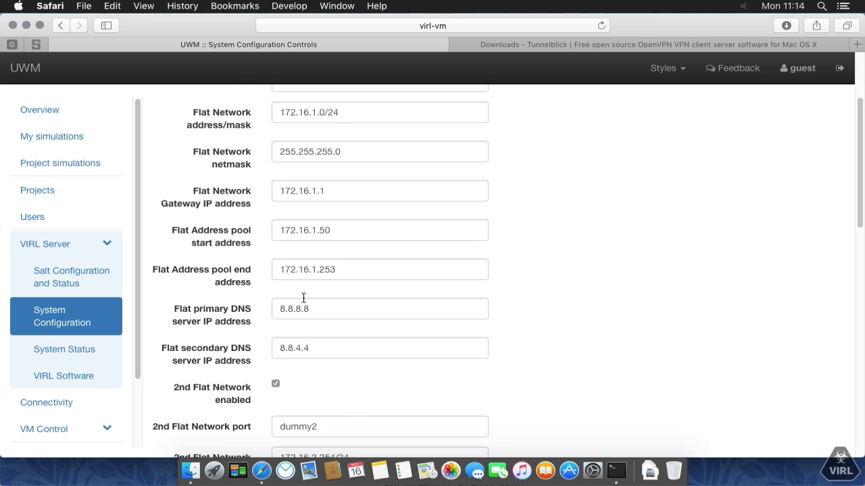
{"action": "scroll", "scroll_direction": "down", "scroll_amount": 3}
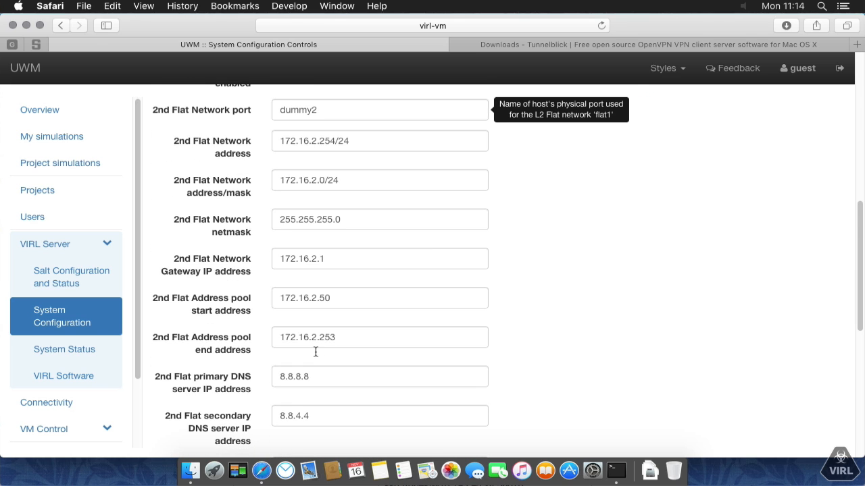
{"action": "scroll", "scroll_direction": "up", "scroll_amount": 3}
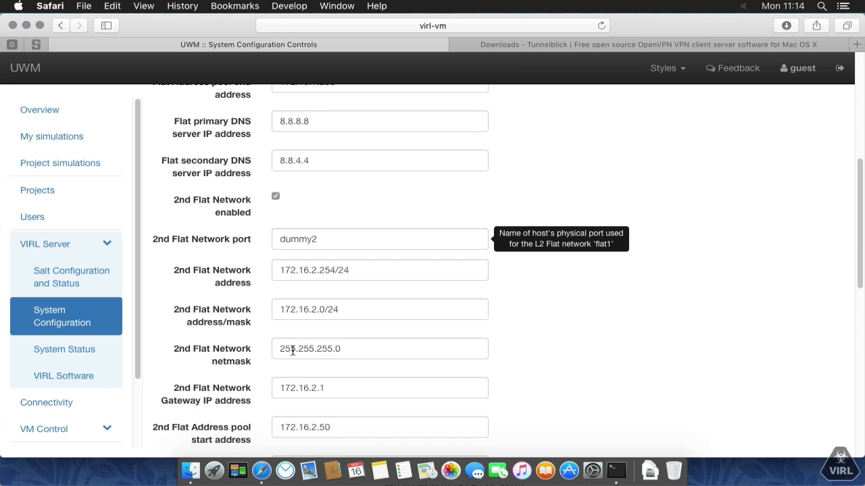
{"action": "scroll", "scroll_direction": "up", "scroll_amount": 3}
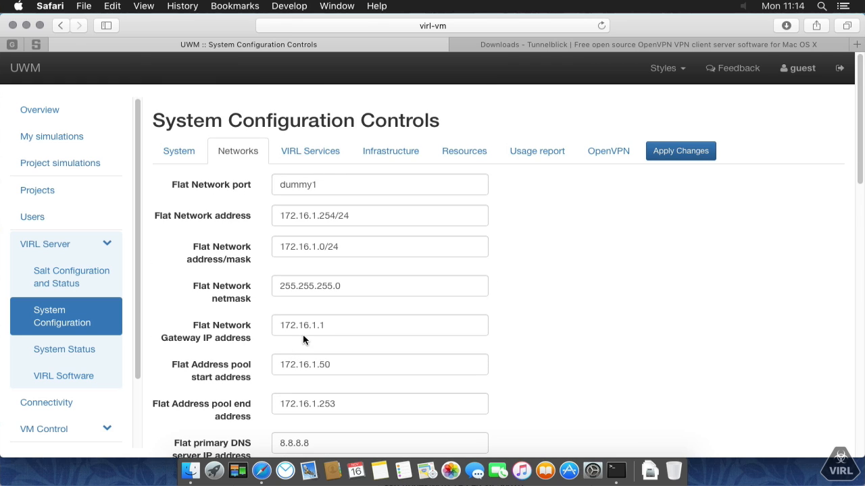
{"action": "mouse_move", "coordinate": [553, 218]}
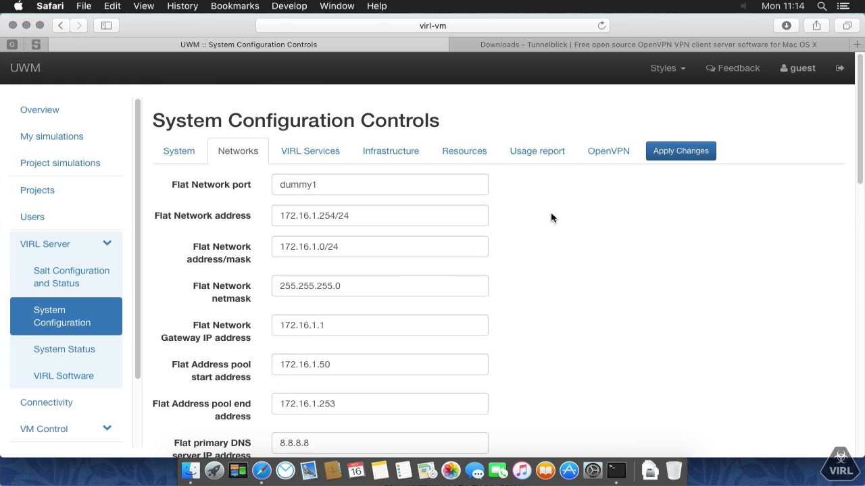
{"action": "mouse_move", "coordinate": [608, 151]}
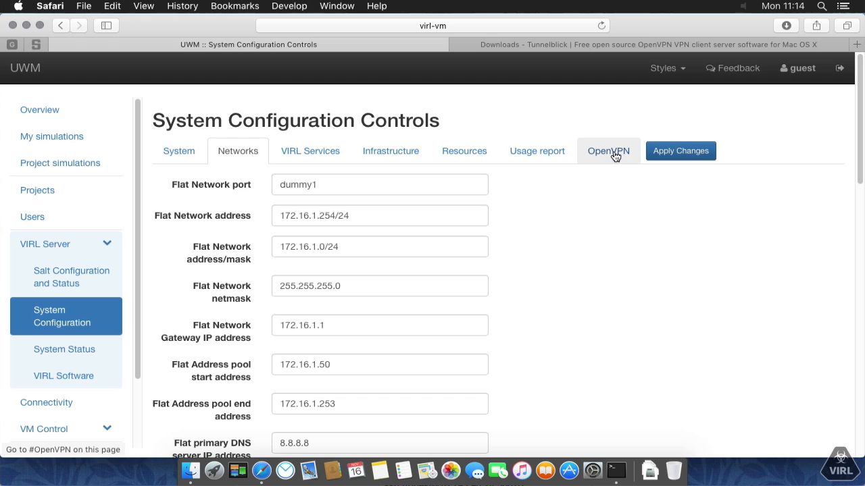
Step: Switch the OpenVPN server on over TCP port 443, leaving flat1 routing off
{"action": "left_click", "coordinate": [608, 151]}
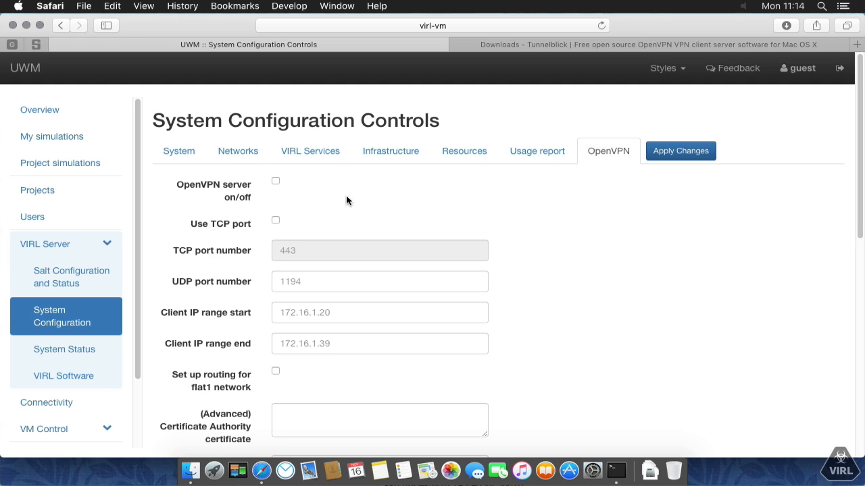
{"action": "mouse_move", "coordinate": [275, 181]}
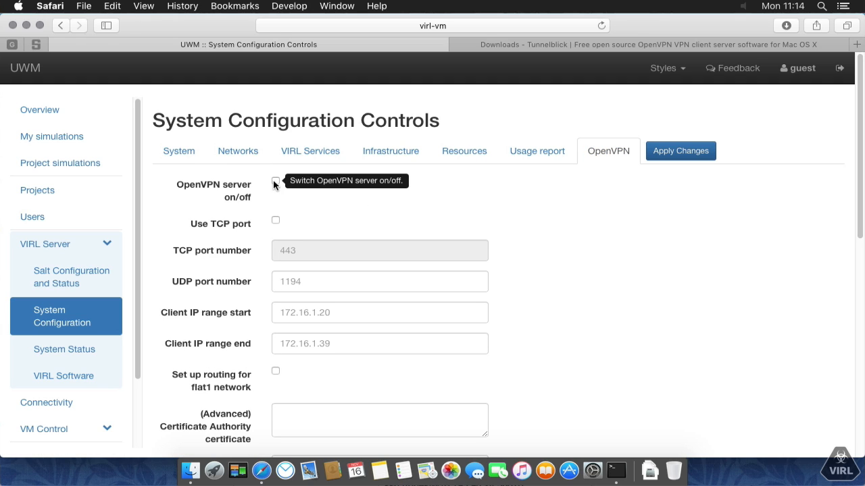
{"action": "left_click", "coordinate": [275, 181]}
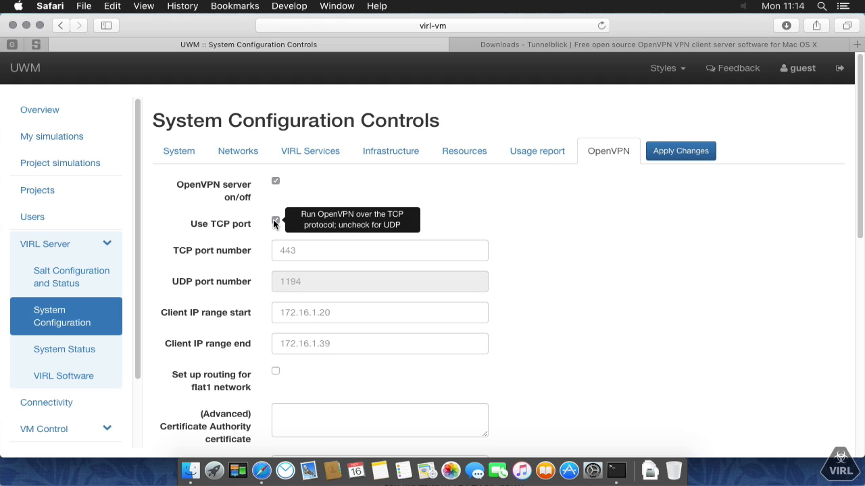
{"action": "mouse_move", "coordinate": [256, 224]}
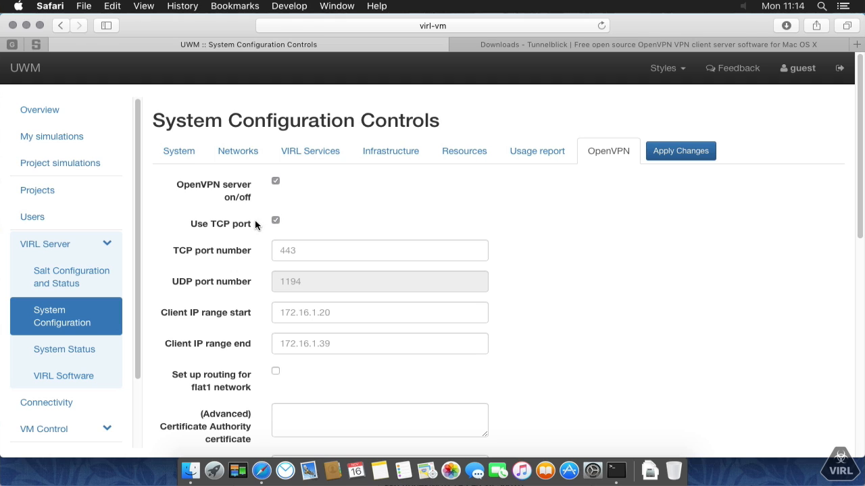
{"action": "mouse_move", "coordinate": [241, 289]}
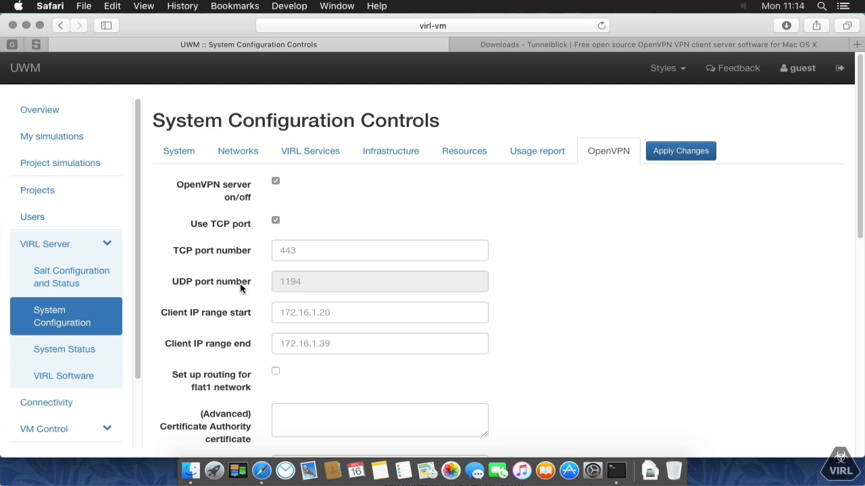
{"action": "mouse_move", "coordinate": [300, 281]}
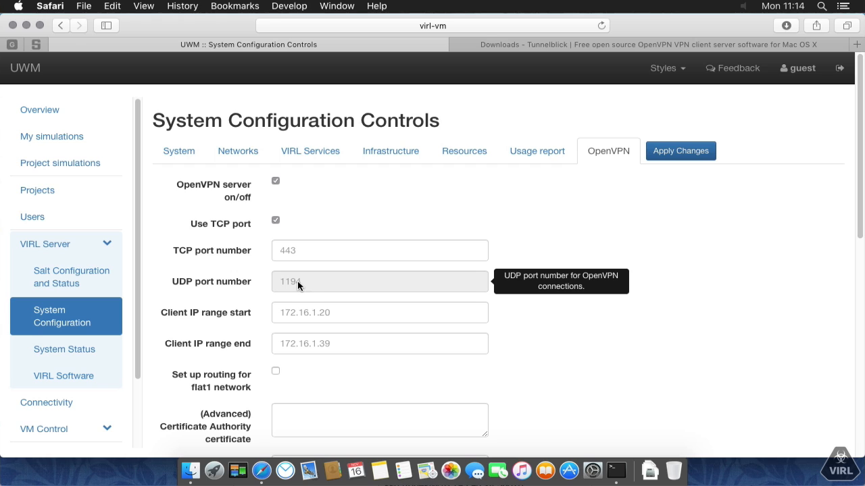
{"action": "mouse_move", "coordinate": [284, 285]}
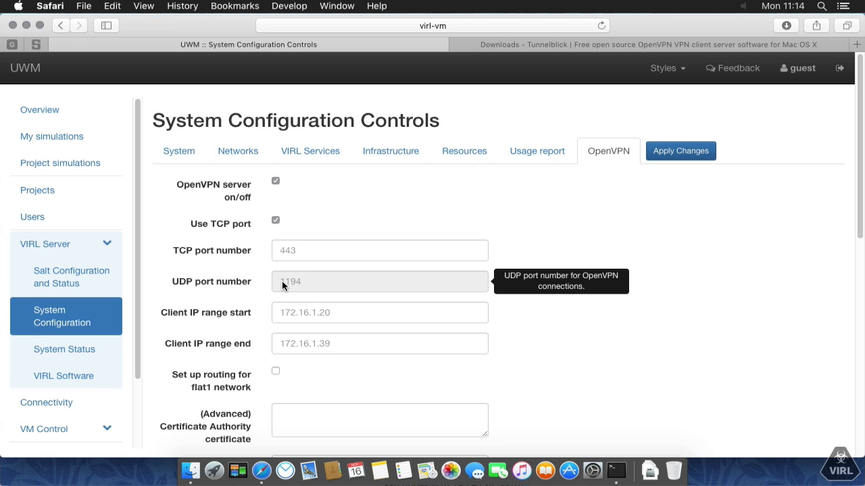
{"action": "mouse_move", "coordinate": [292, 240]}
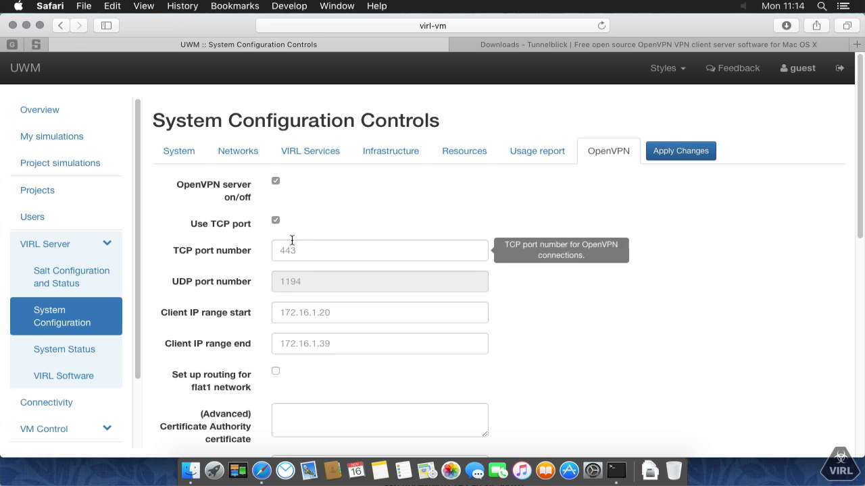
{"action": "mouse_move", "coordinate": [295, 265]}
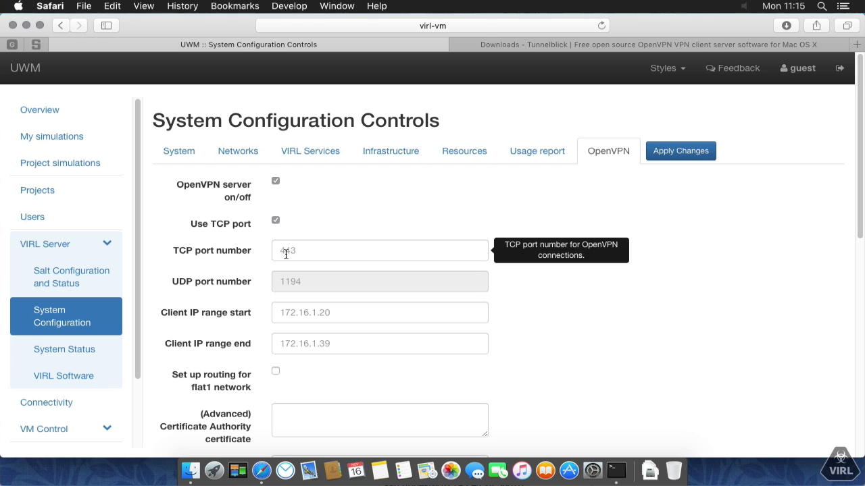
{"action": "mouse_move", "coordinate": [319, 312]}
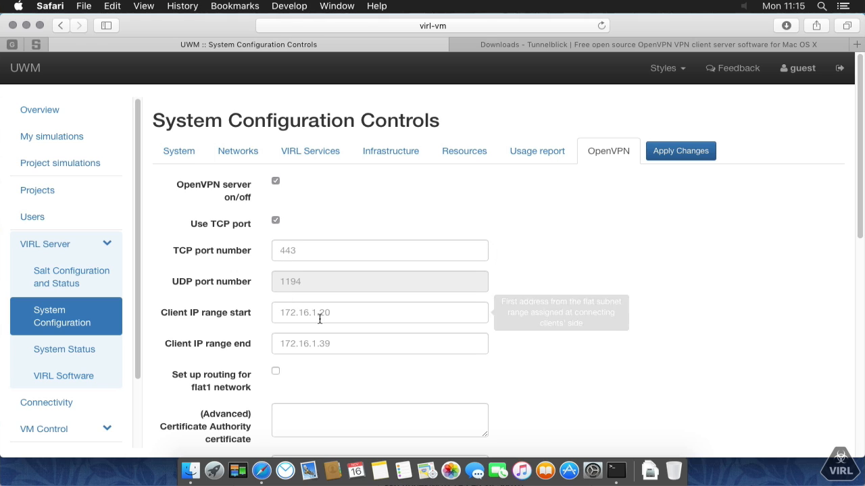
{"action": "mouse_move", "coordinate": [321, 328]}
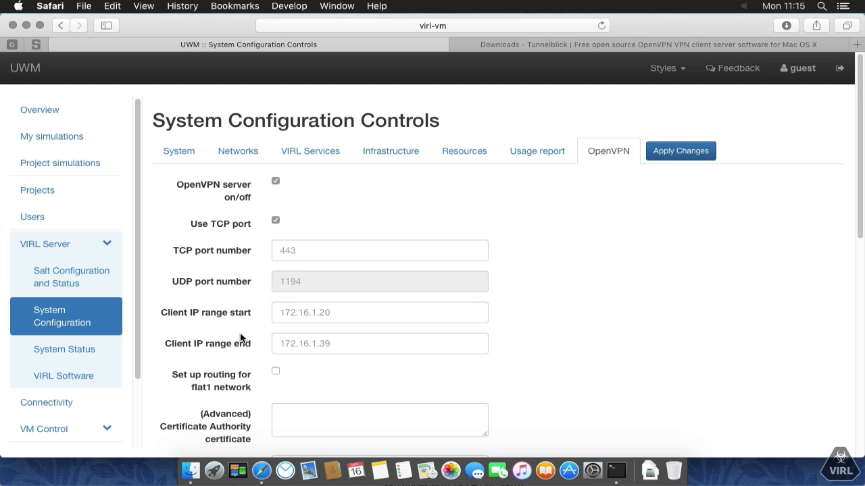
{"action": "scroll", "scroll_direction": "down", "scroll_amount": 3}
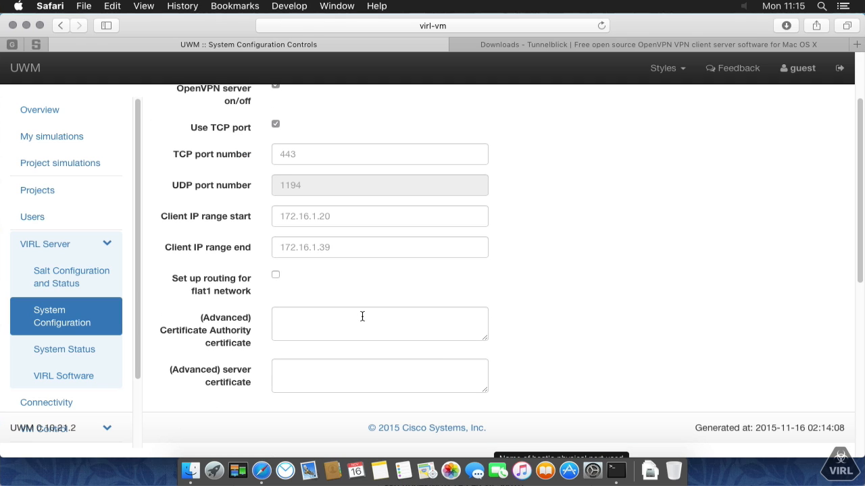
{"action": "mouse_move", "coordinate": [531, 375]}
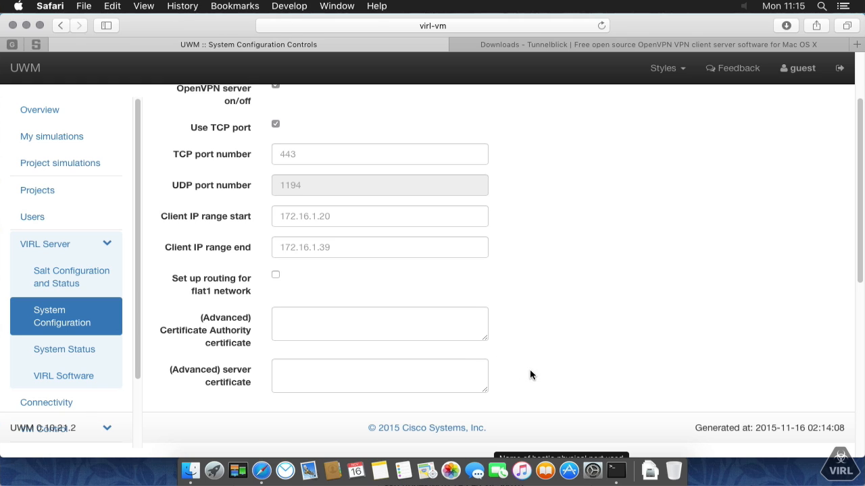
{"action": "scroll", "scroll_direction": "up", "scroll_amount": 3}
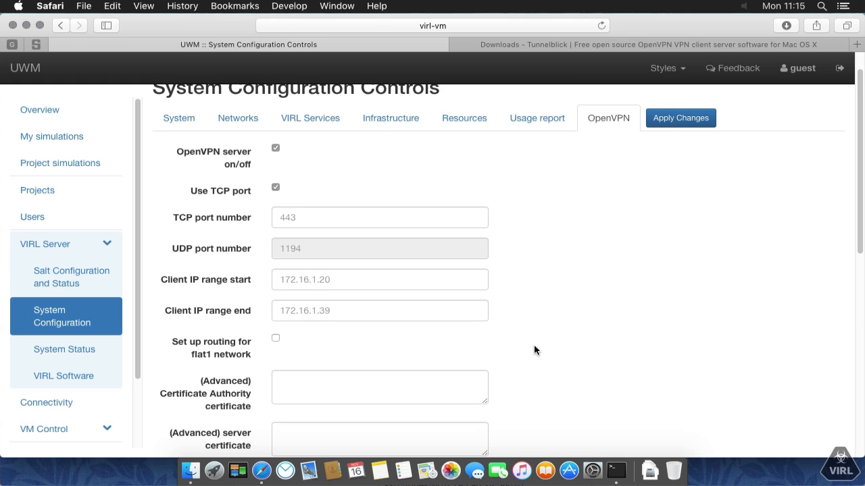
{"action": "mouse_move", "coordinate": [627, 136]}
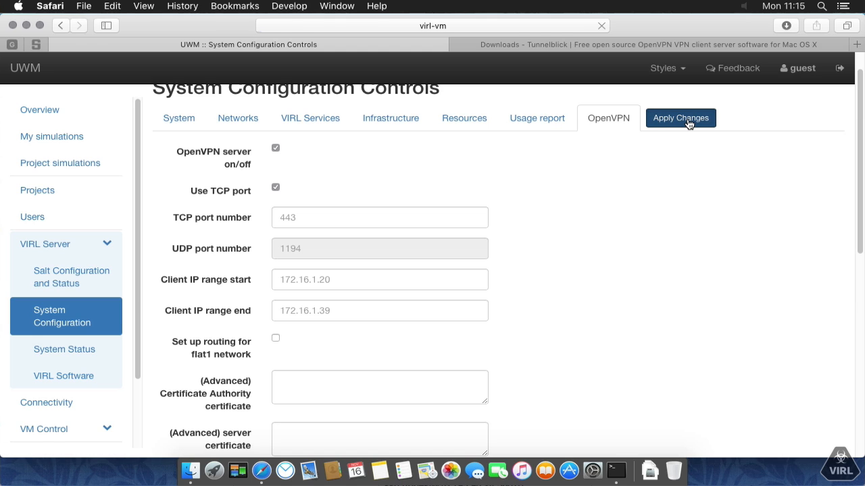
Step: Review the pending OpenVPN changes and apply them, confirming the apply
{"action": "left_click", "coordinate": [681, 118]}
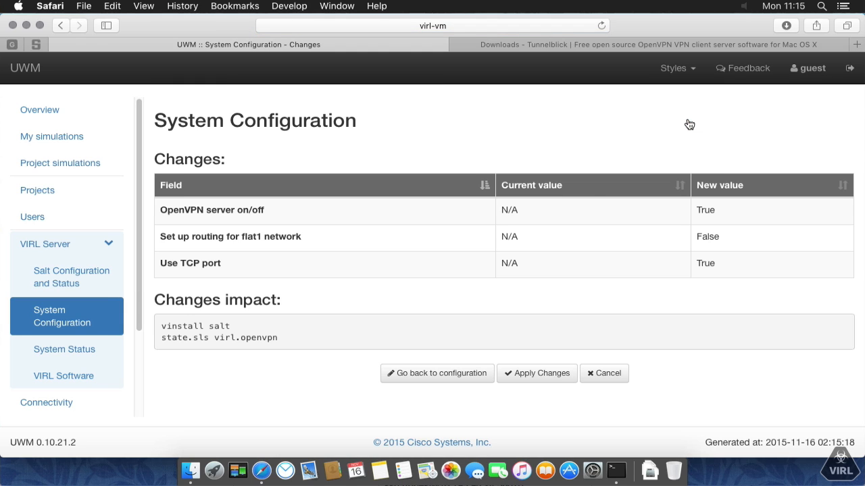
{"action": "mouse_move", "coordinate": [217, 330]}
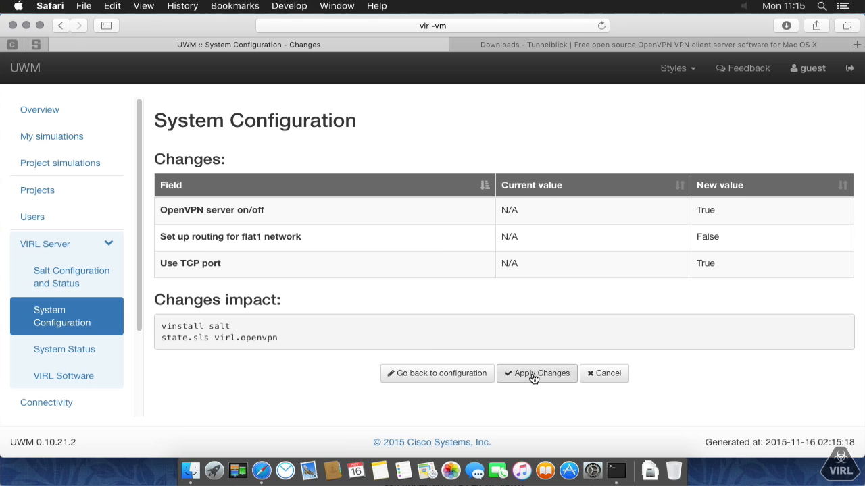
{"action": "left_click", "coordinate": [536, 373]}
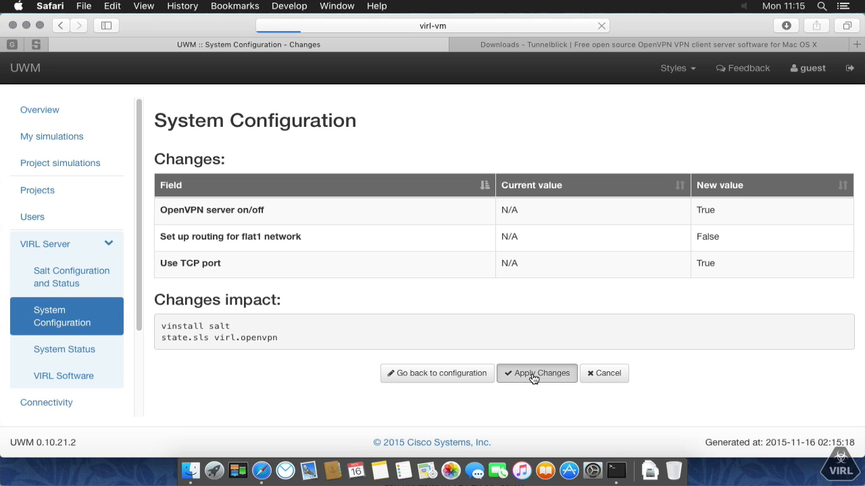
{"action": "left_click", "coordinate": [537, 373]}
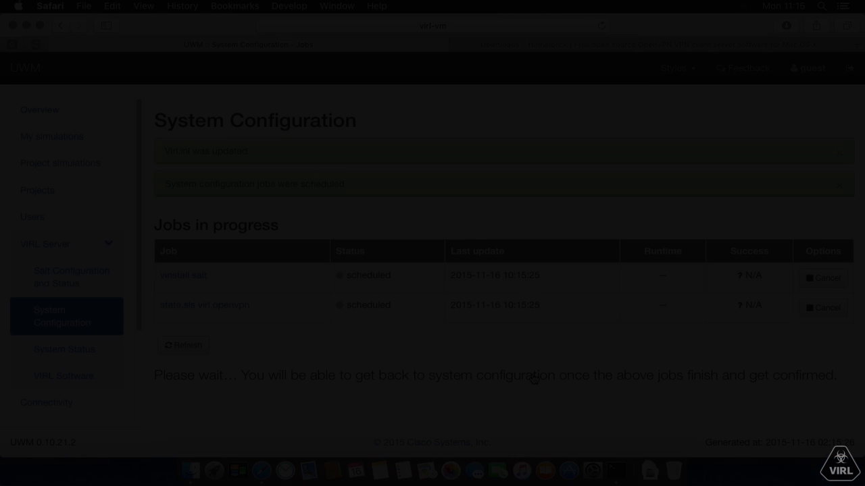
{"action": "left_click", "coordinate": [182, 266]}
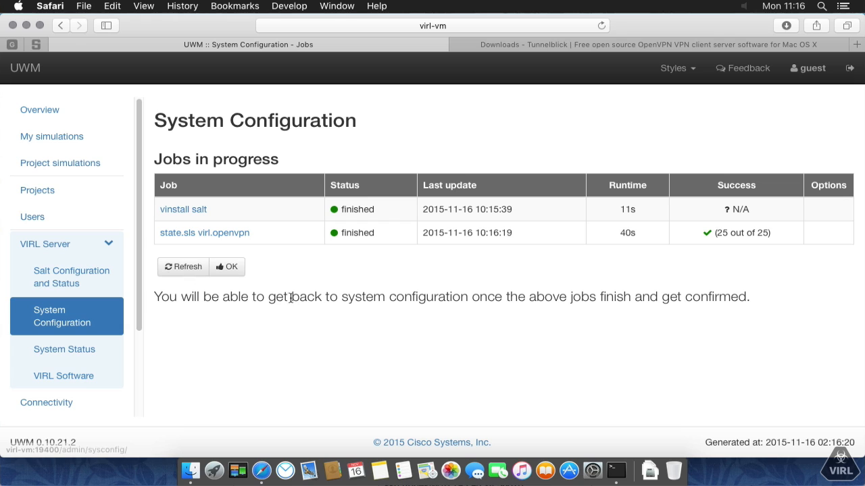
{"action": "mouse_move", "coordinate": [351, 231]}
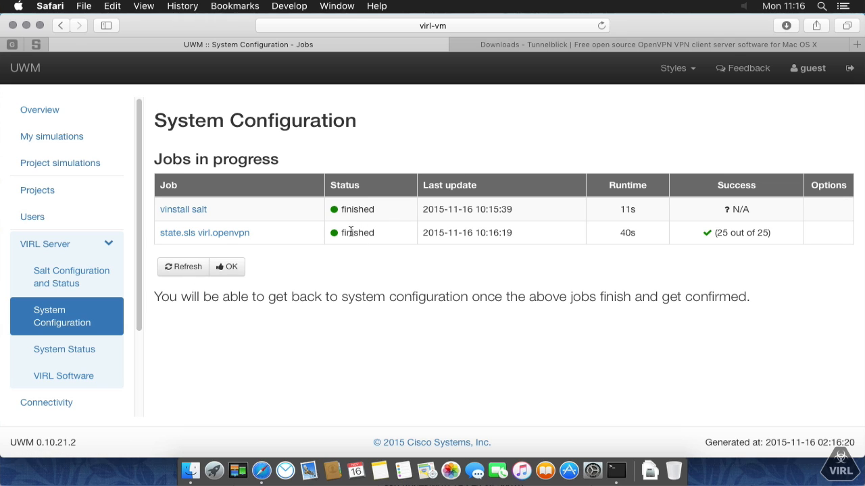
{"action": "mouse_move", "coordinate": [715, 232]}
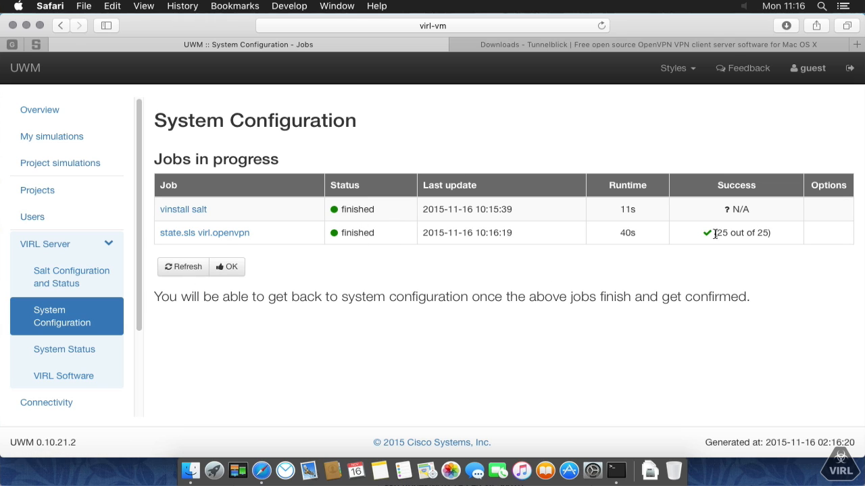
{"action": "mouse_move", "coordinate": [224, 243]}
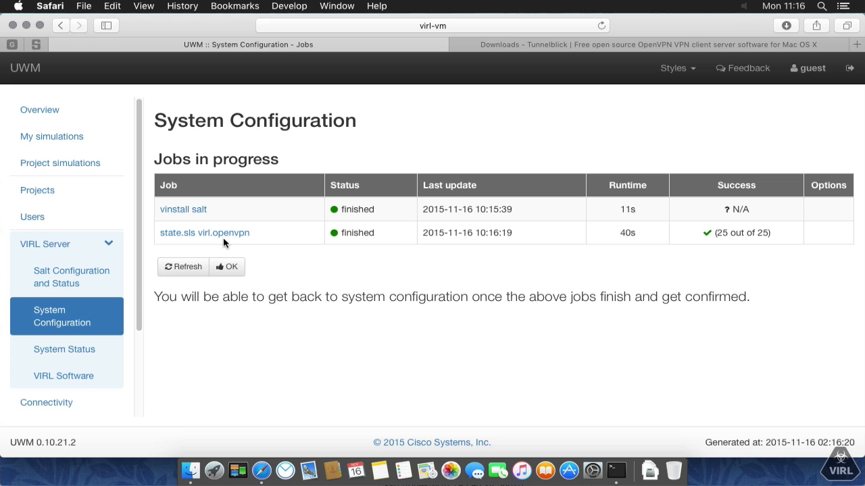
{"action": "mouse_move", "coordinate": [230, 242]}
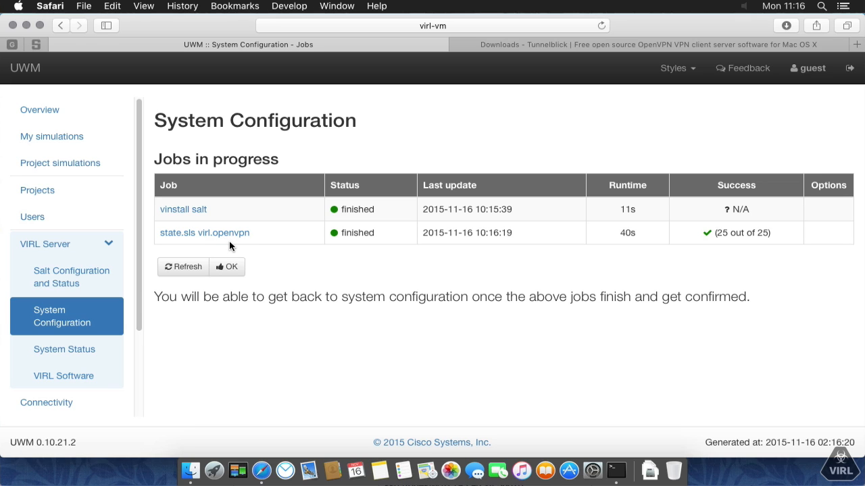
{"action": "mouse_move", "coordinate": [234, 253]}
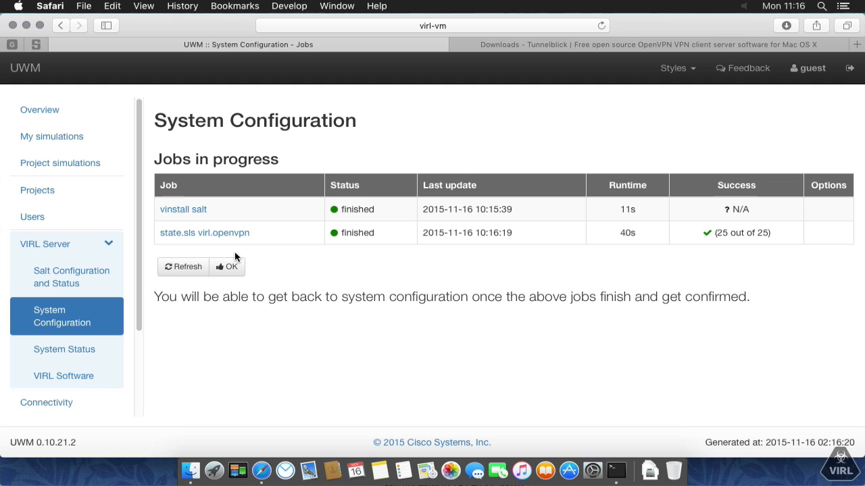
{"action": "mouse_move", "coordinate": [248, 278]}
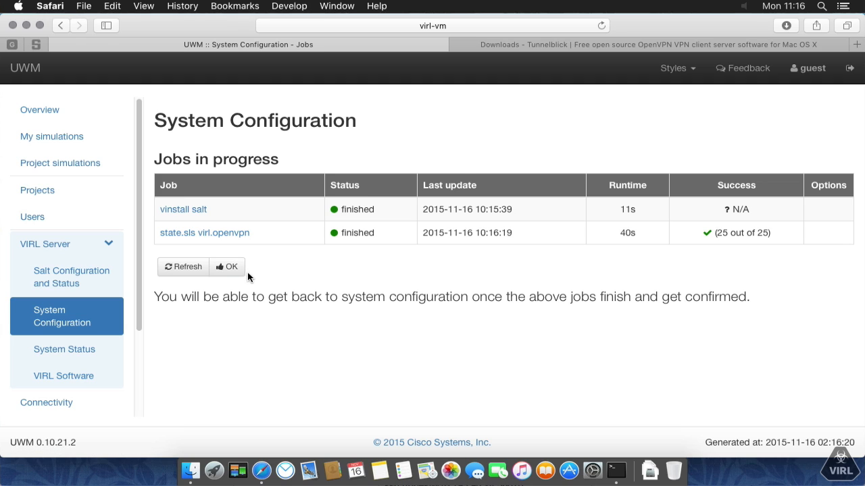
Step: Clear the finished salt and openvpn jobs and return to the configuration controls
{"action": "left_click", "coordinate": [227, 266]}
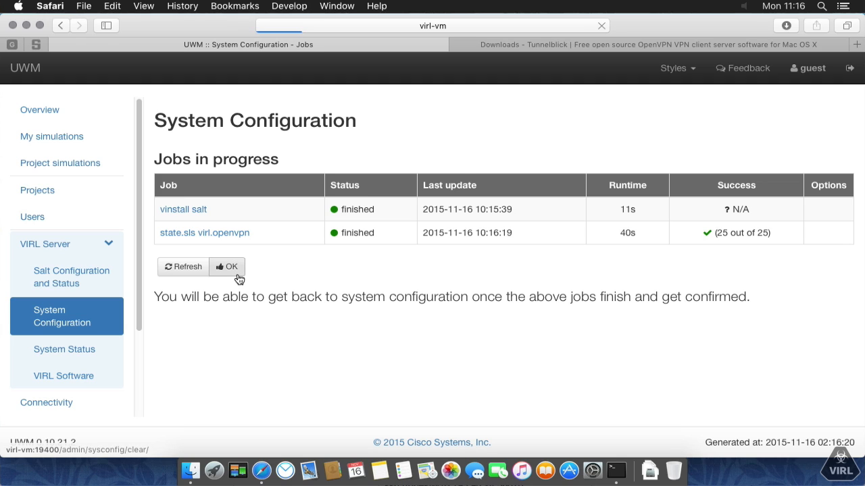
{"action": "left_click", "coordinate": [227, 268]}
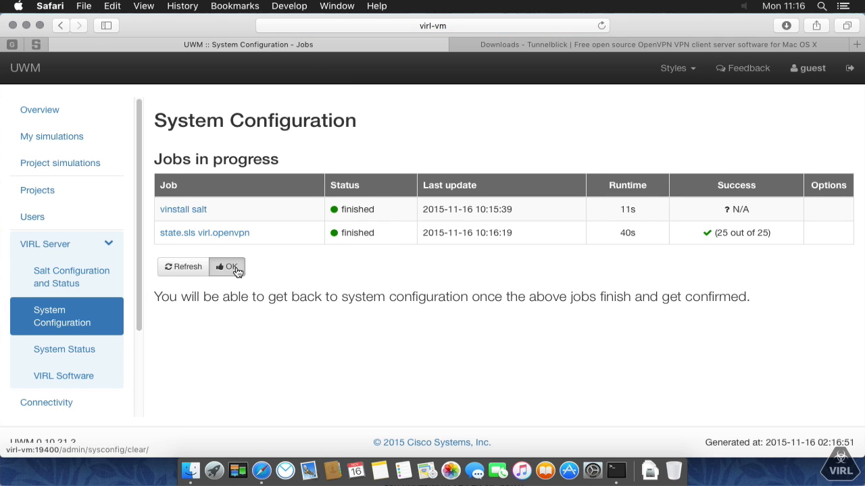
{"action": "left_click", "coordinate": [227, 267]}
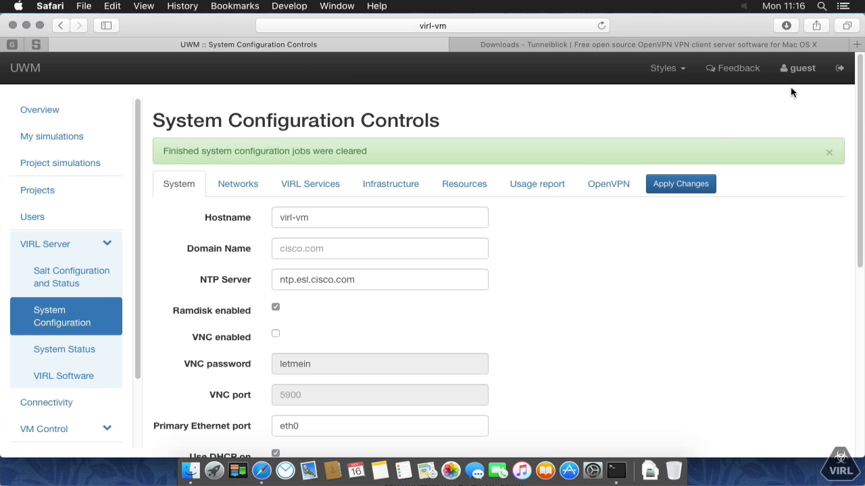
{"action": "mouse_move", "coordinate": [796, 87]}
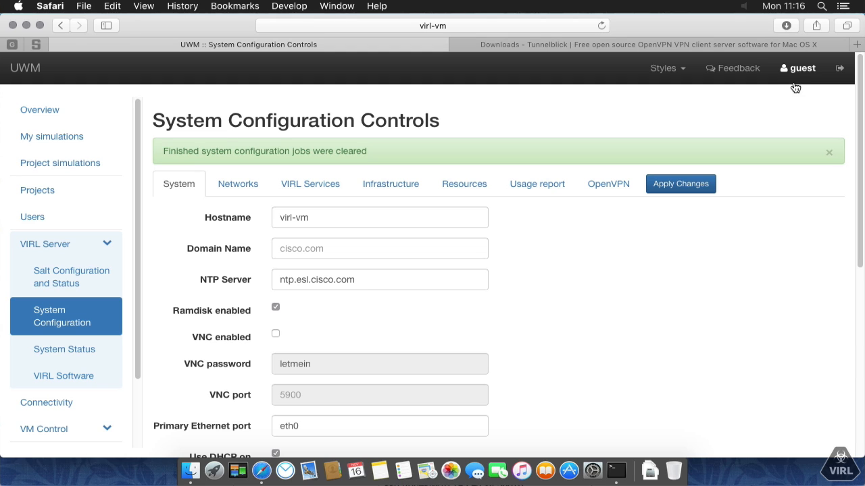
Step: Go to the guest account's user settings and scroll to the OpenVPN client download
{"action": "left_click", "coordinate": [797, 68]}
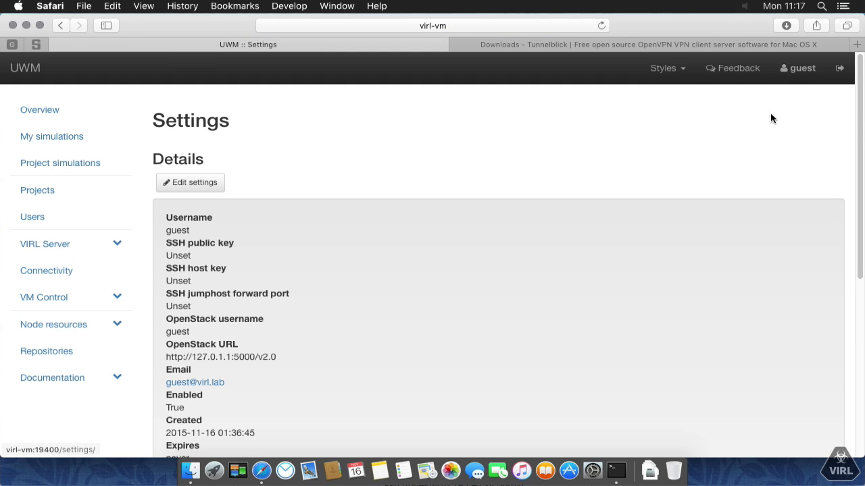
{"action": "scroll", "scroll_direction": "down", "scroll_amount": 3}
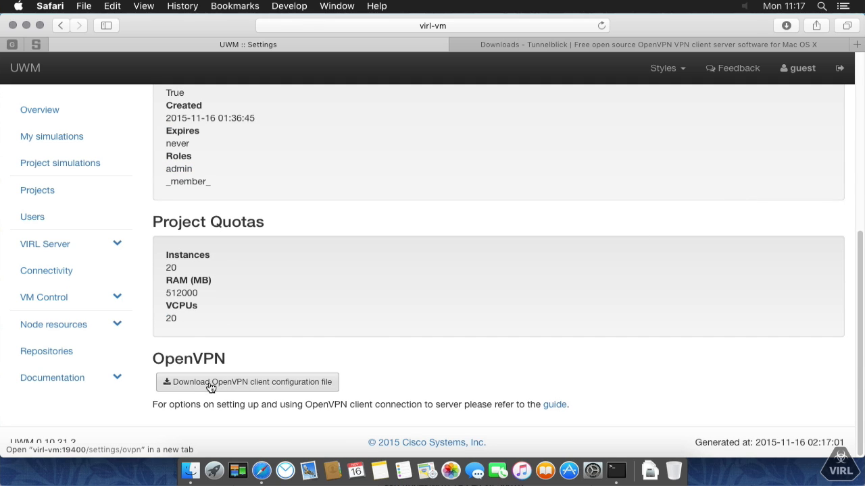
{"action": "mouse_move", "coordinate": [273, 389]}
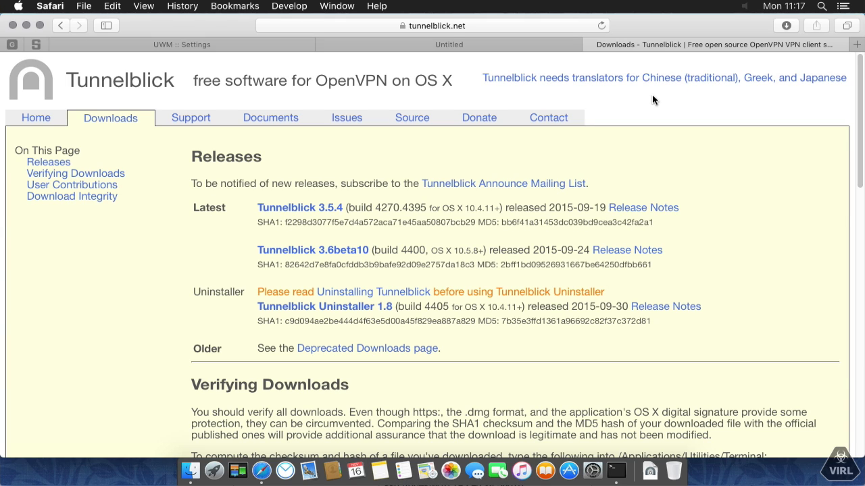
{"action": "mouse_move", "coordinate": [649, 104]}
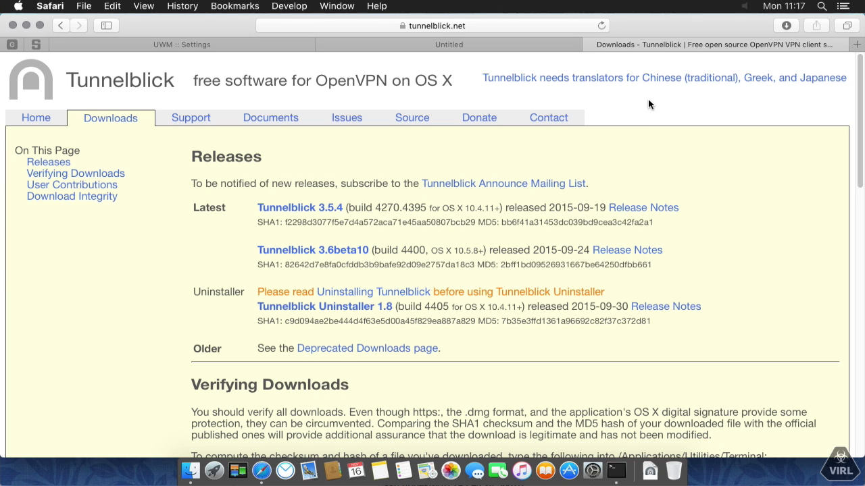
{"action": "mouse_move", "coordinate": [686, 101]}
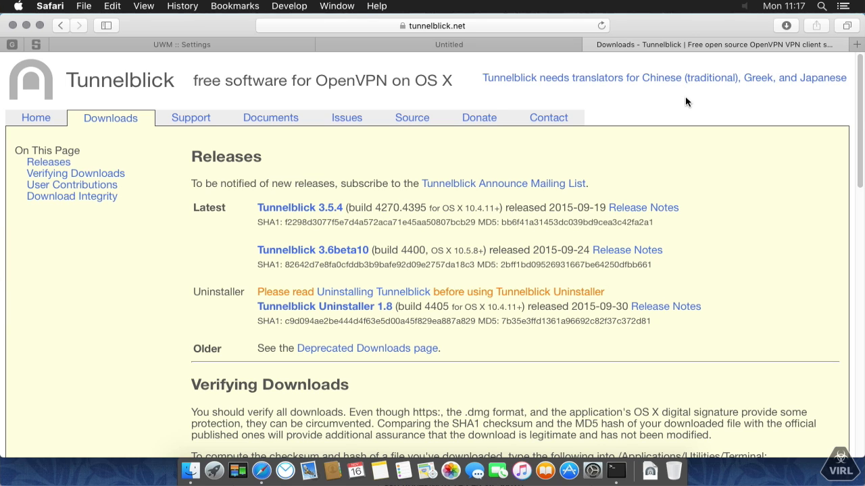
Step: Answer Tunnelblick's first-run welcome as having configuration files and acknowledge the instructions
{"action": "left_click", "coordinate": [821, 5]}
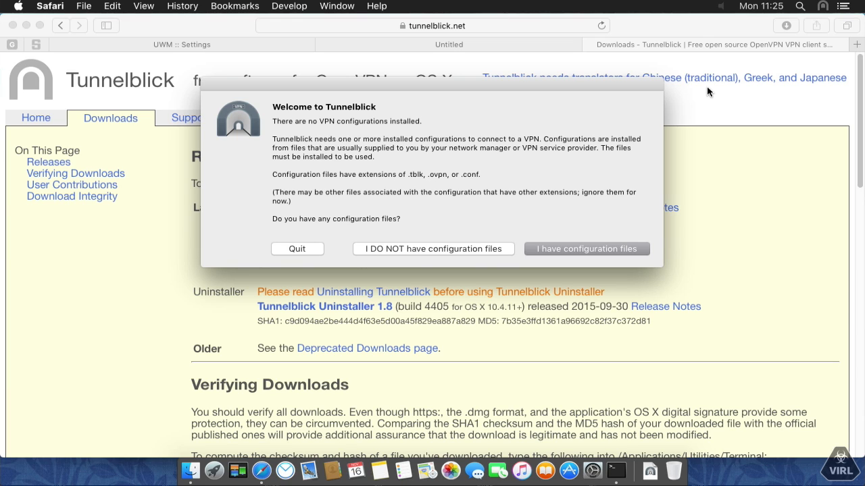
{"action": "mouse_move", "coordinate": [586, 248]}
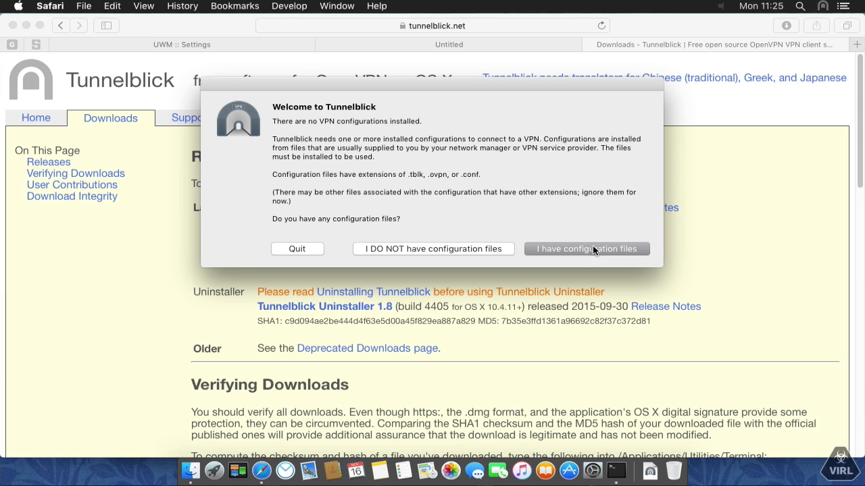
{"action": "left_click", "coordinate": [587, 249]}
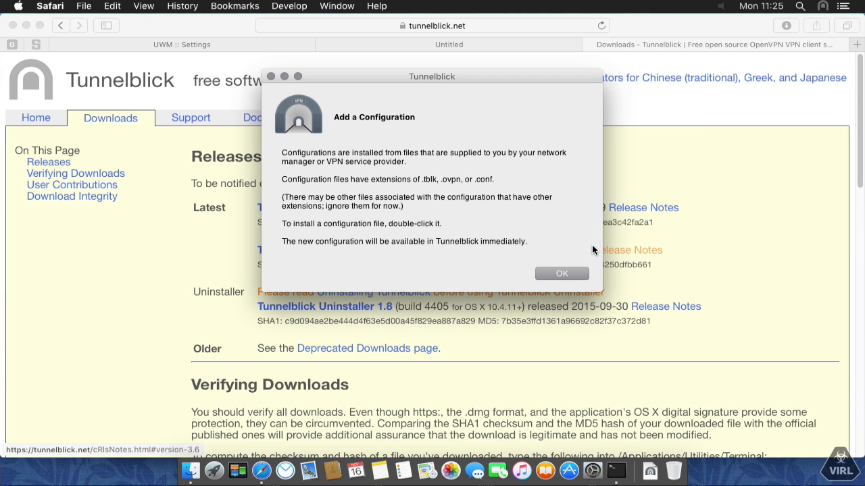
{"action": "mouse_move", "coordinate": [570, 278]}
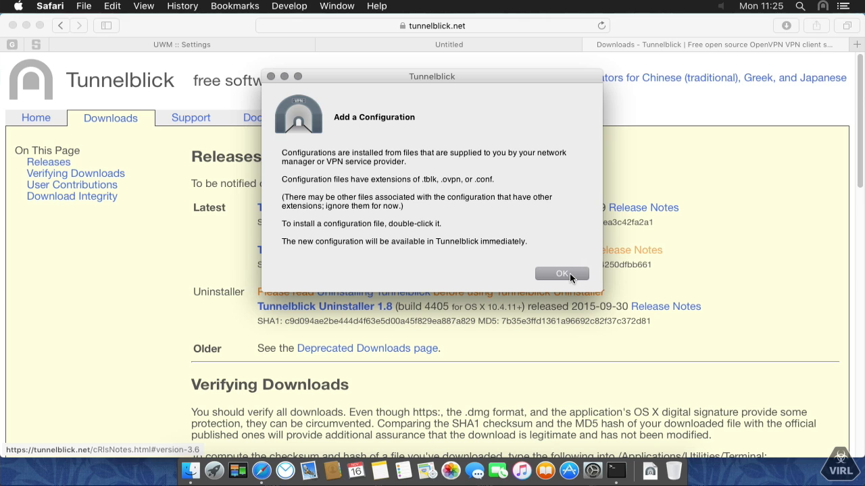
{"action": "left_click", "coordinate": [562, 273]}
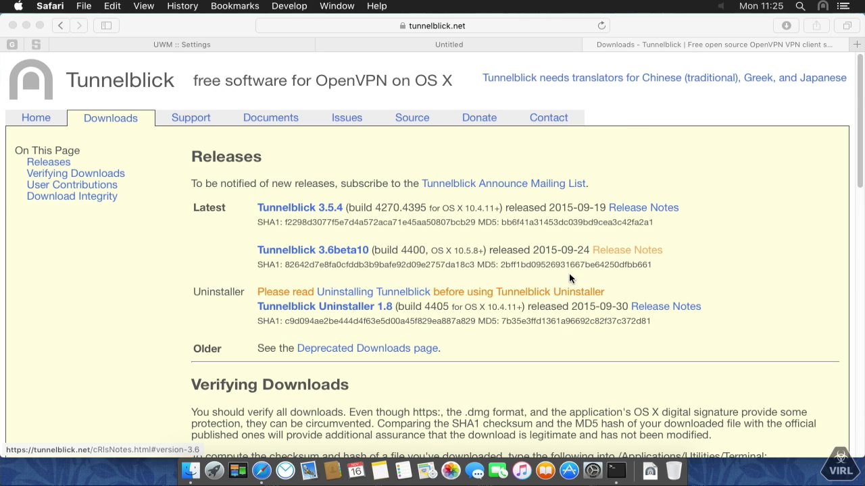
{"action": "mouse_move", "coordinate": [648, 471]}
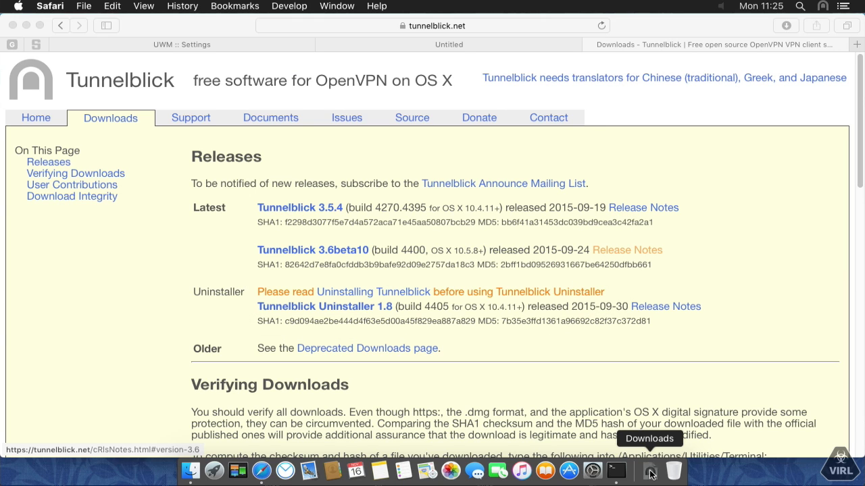
Step: Install the downloaded client.ovpn into Tunnelblick for this user only, authorizing with the password
{"action": "left_click", "coordinate": [648, 470]}
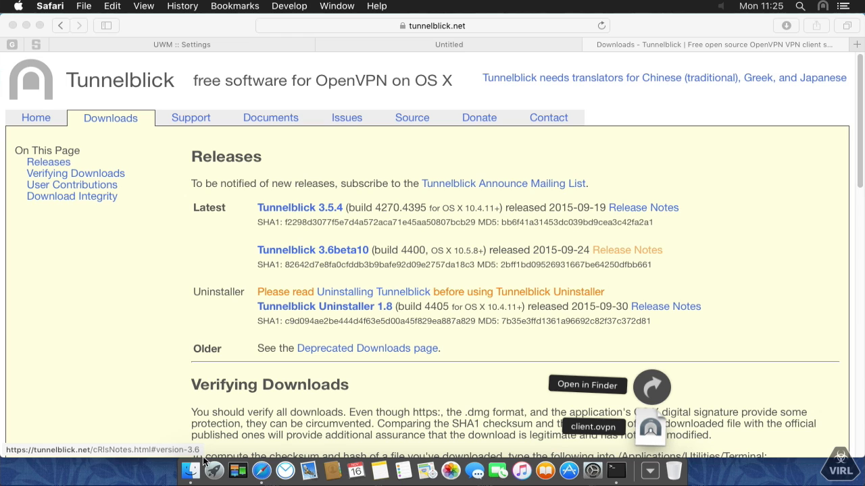
{"action": "left_click", "coordinate": [586, 384]}
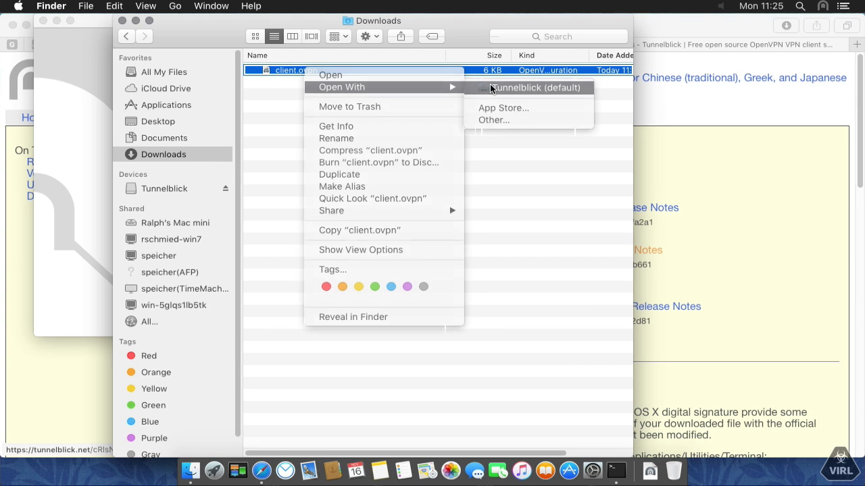
{"action": "left_click", "coordinate": [534, 87]}
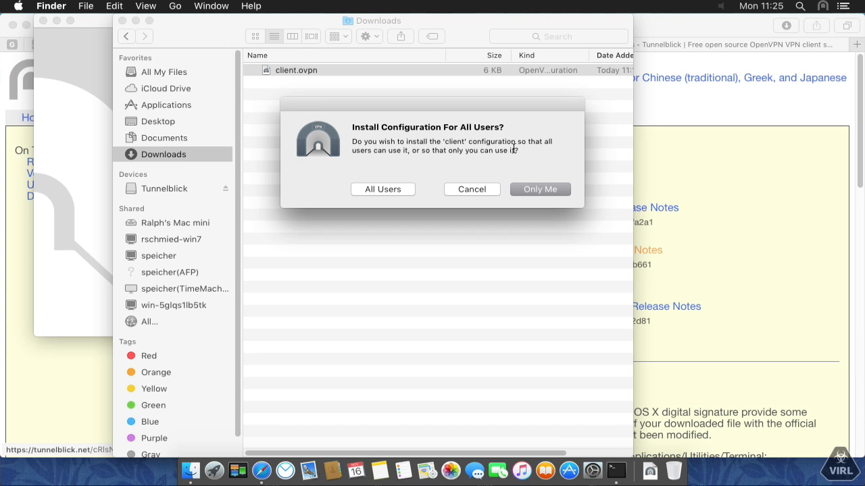
{"action": "left_click", "coordinate": [540, 189]}
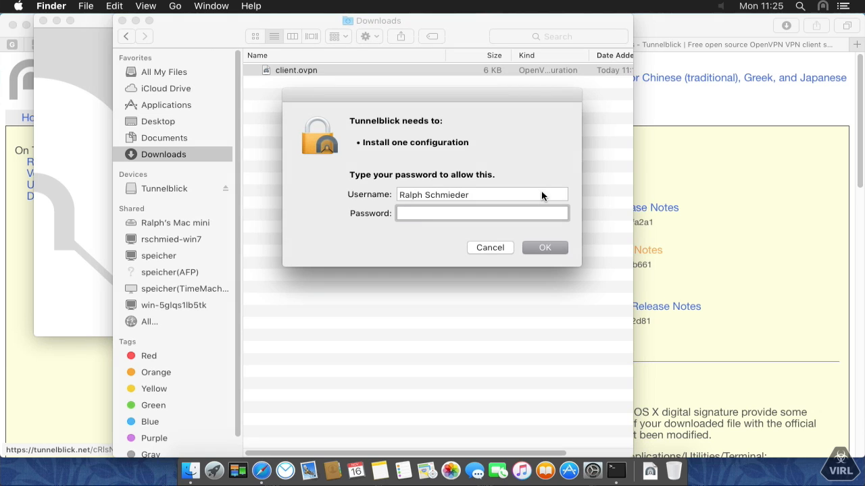
{"action": "type", "text": "password"}
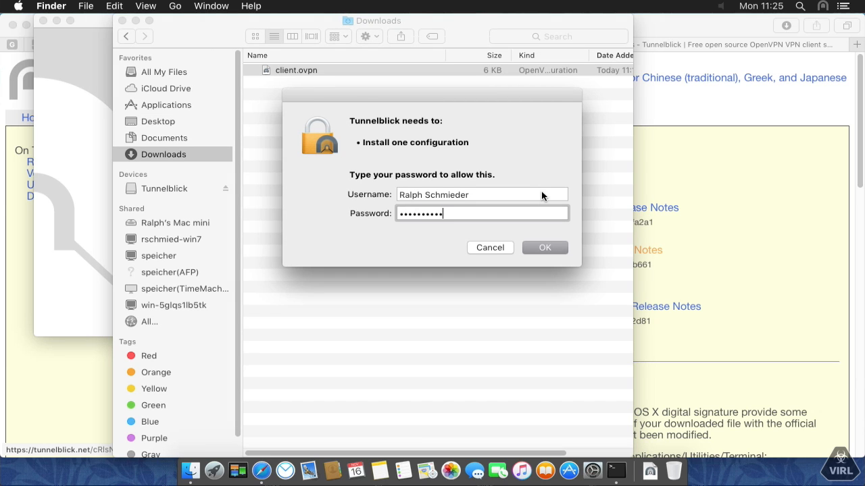
{"action": "left_click", "coordinate": [544, 247]}
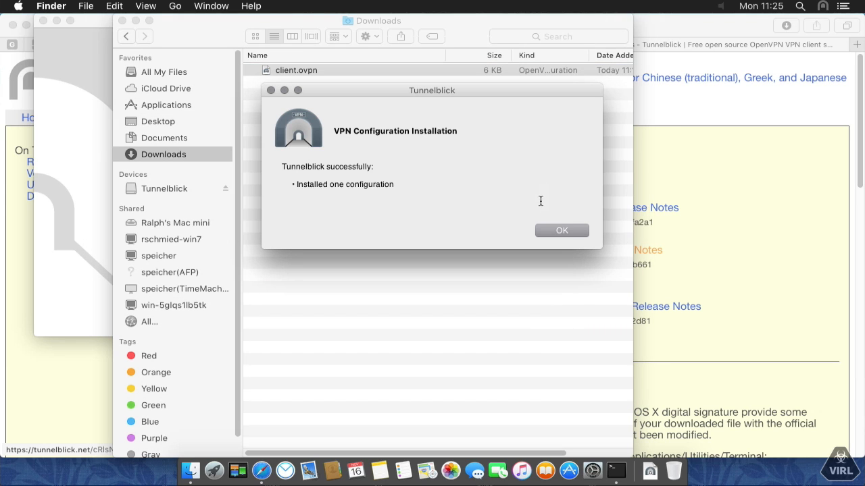
{"action": "left_click", "coordinate": [562, 230]}
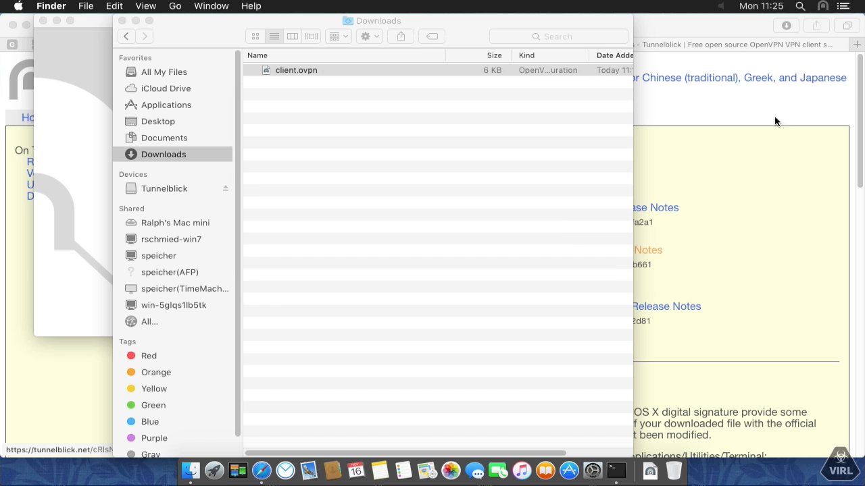
Step: Bring up Tunnelblick's VPN Details window from its status menu
{"action": "left_click", "coordinate": [824, 5]}
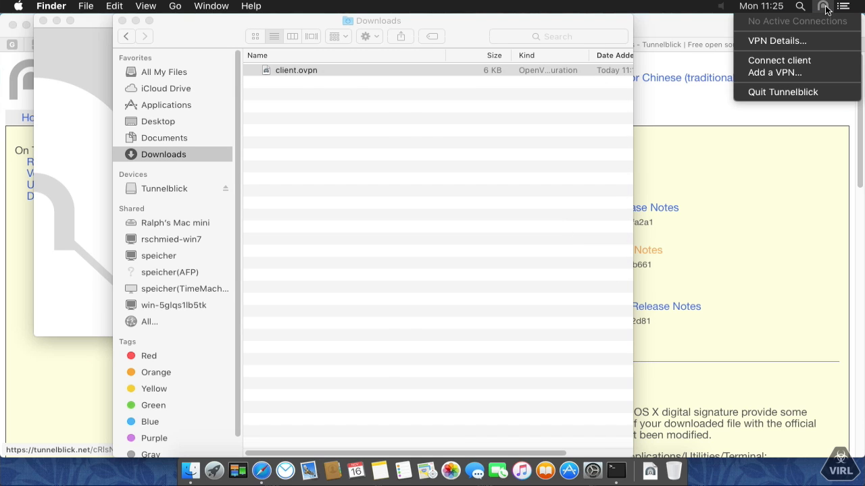
{"action": "left_click", "coordinate": [481, 146]}
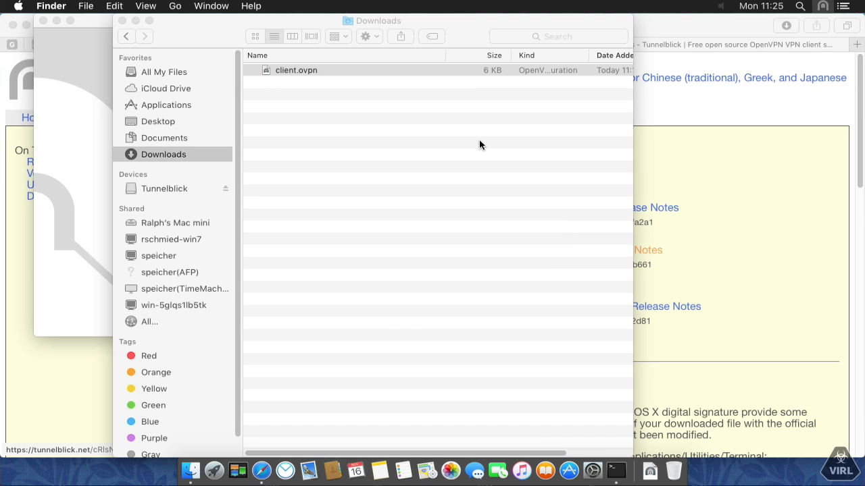
Step: Select the client configuration, view its log and connect the VPN
{"action": "double_click", "coordinate": [296, 70]}
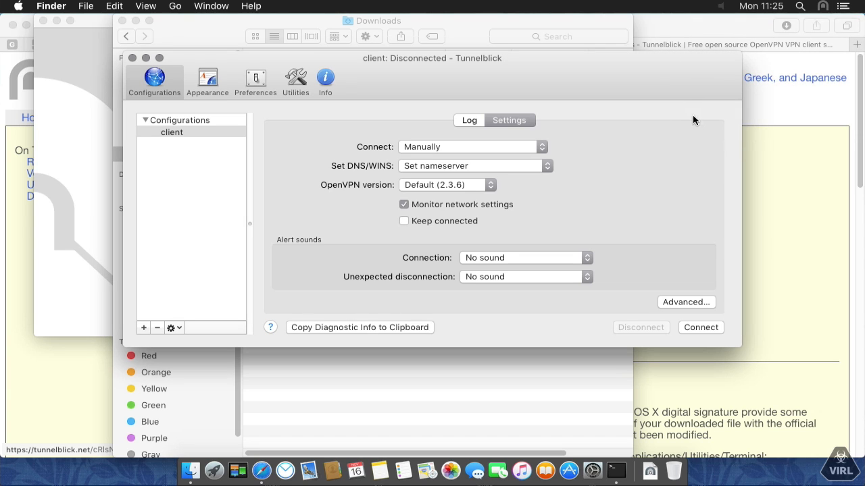
{"action": "mouse_move", "coordinate": [192, 135]}
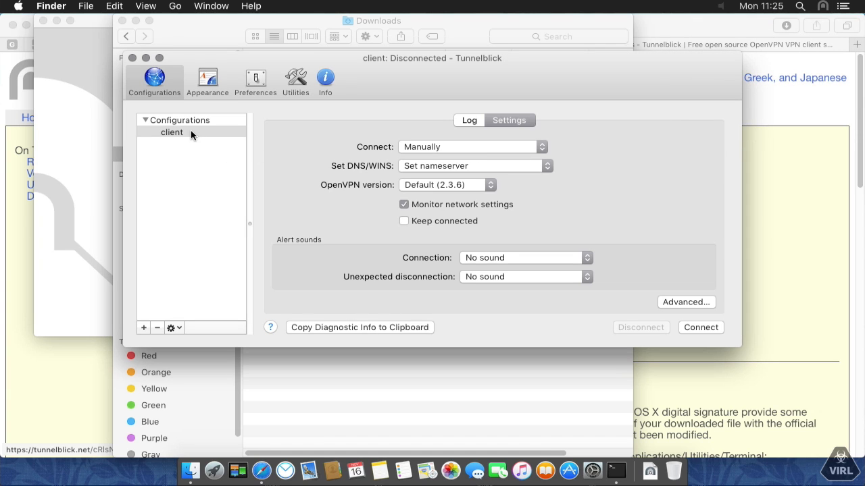
{"action": "mouse_move", "coordinate": [462, 128]}
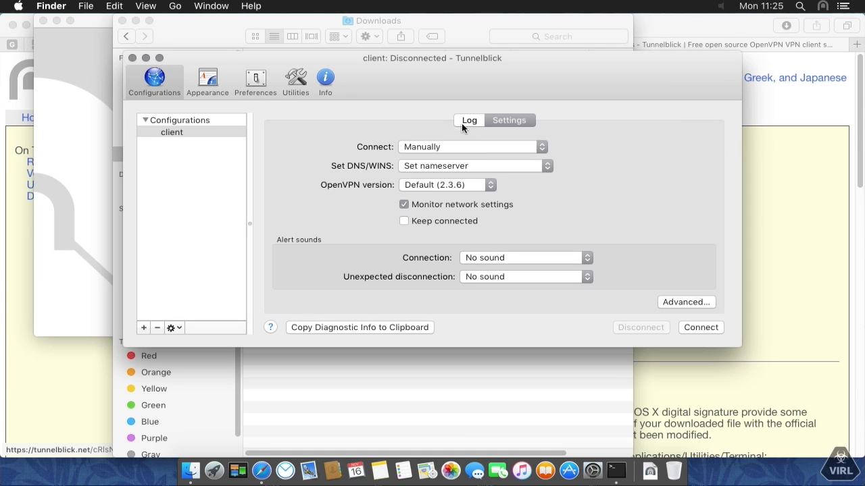
{"action": "left_click", "coordinate": [469, 120]}
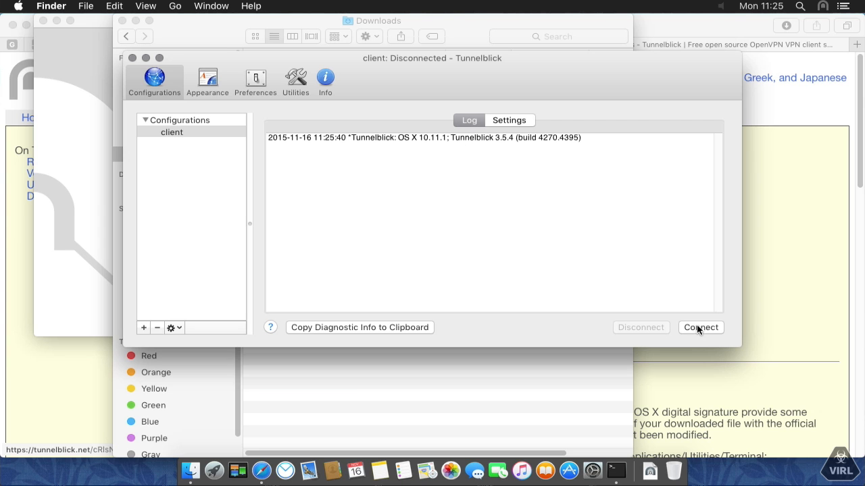
{"action": "mouse_move", "coordinate": [614, 277]}
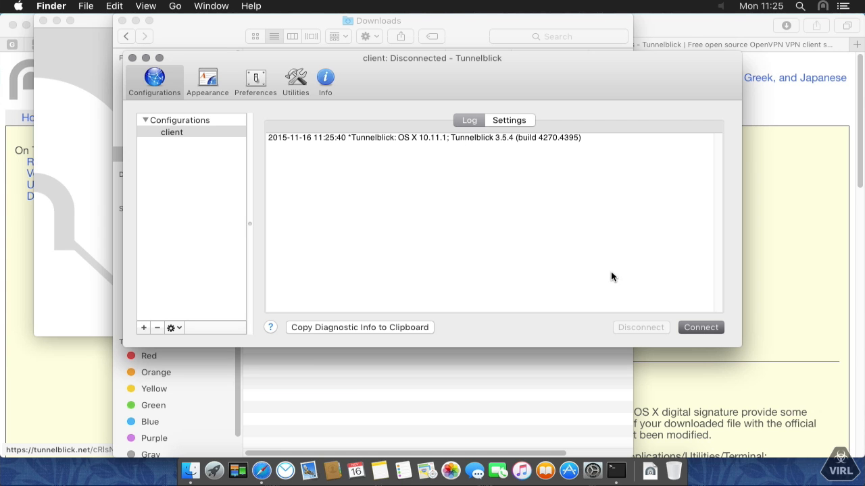
{"action": "left_click", "coordinate": [700, 327]}
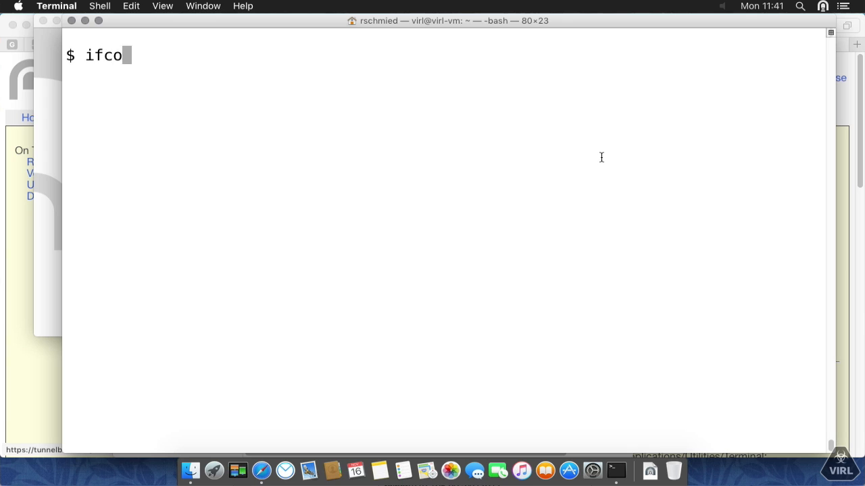
Step: Run ifconfig tap0 and confirm the tunnel address 172.16.1.20
{"action": "key", "text": "Return"}
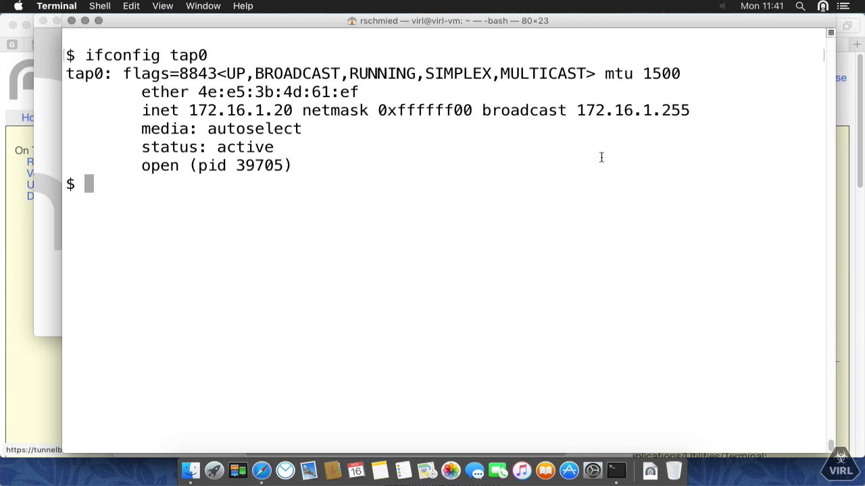
{"action": "mouse_move", "coordinate": [284, 107]}
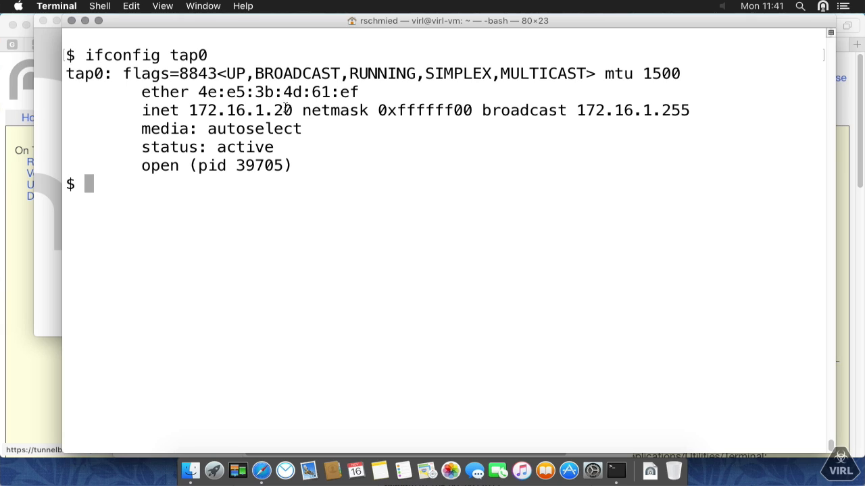
{"action": "double_click", "coordinate": [273, 111]}
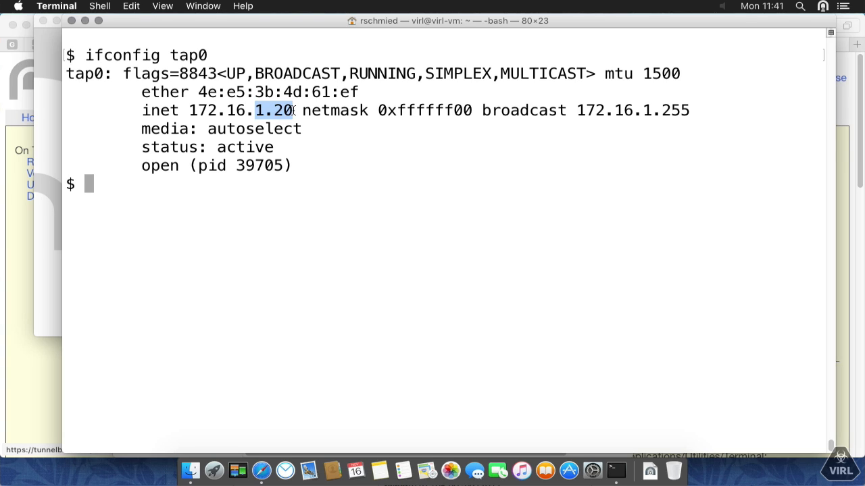
Step: Ping the VIRL host 172.16.1.254 and the node 172.16.1.33
{"action": "type", "text": "p"}
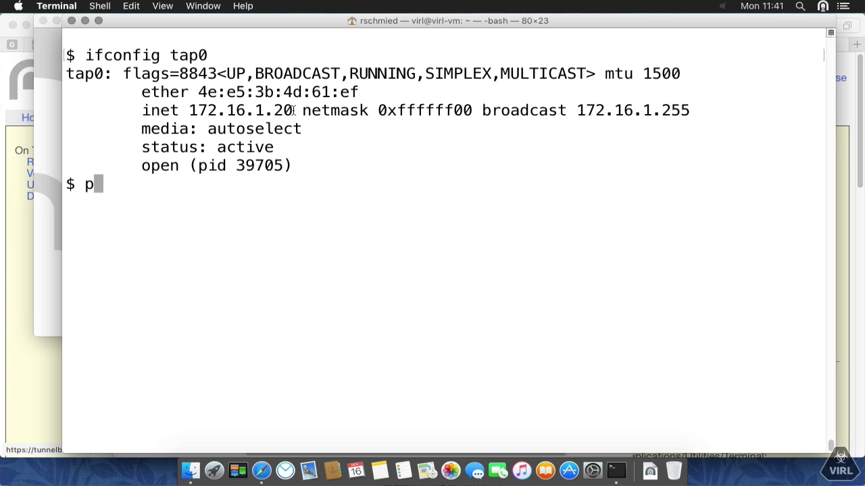
{"action": "type", "text": "ing 172.16"}
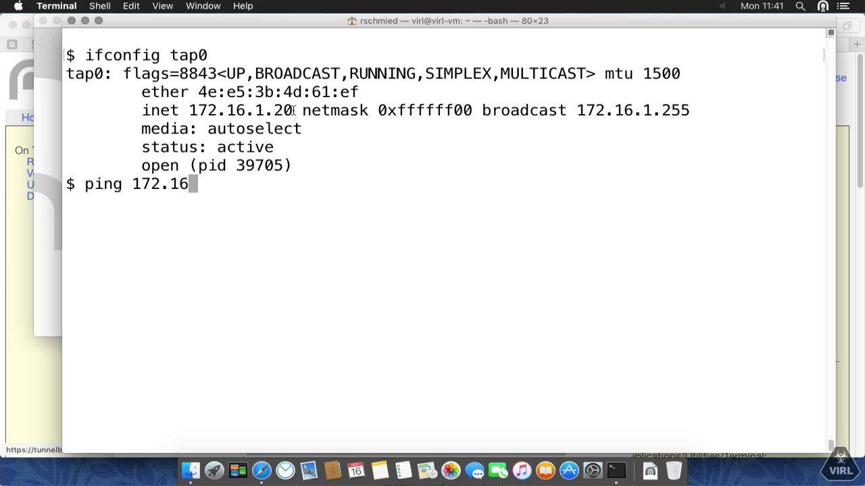
{"action": "type", "text": ".125"}
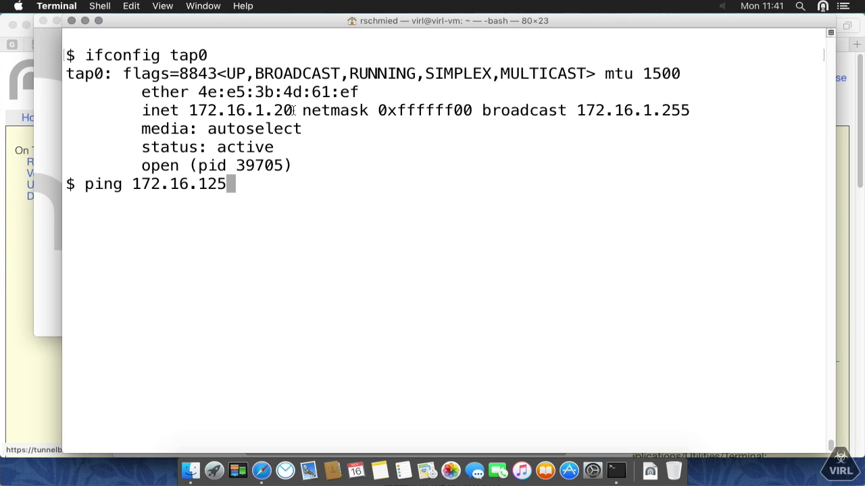
{"action": "key", "text": "Return"}
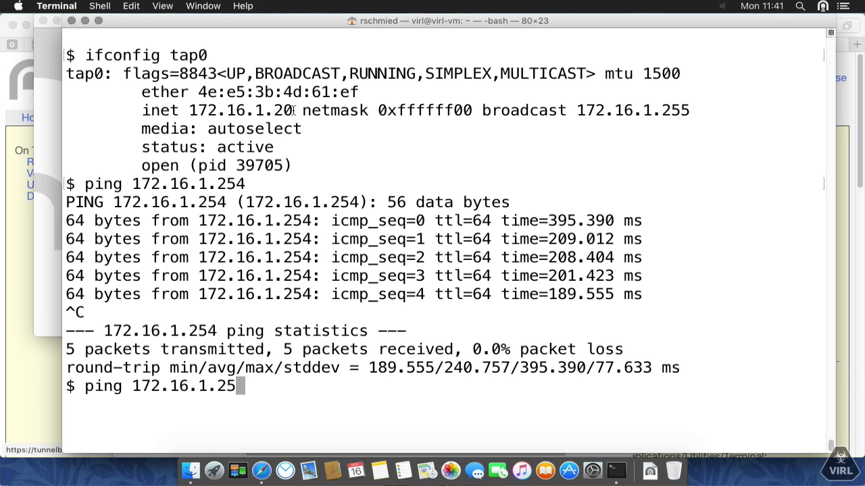
{"action": "key", "text": "Return"}
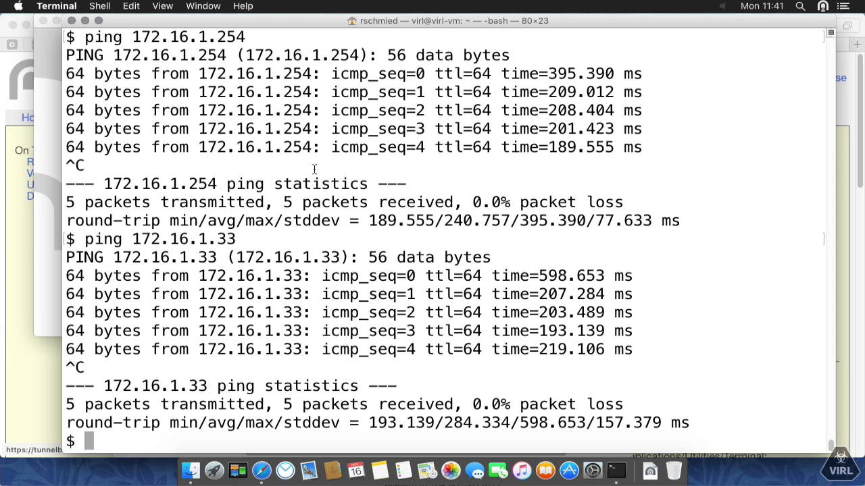
Step: Back in UWM, open the tutorial-JkJYa6 simulation's details and scroll to its nodes
{"action": "left_click", "coordinate": [262, 470]}
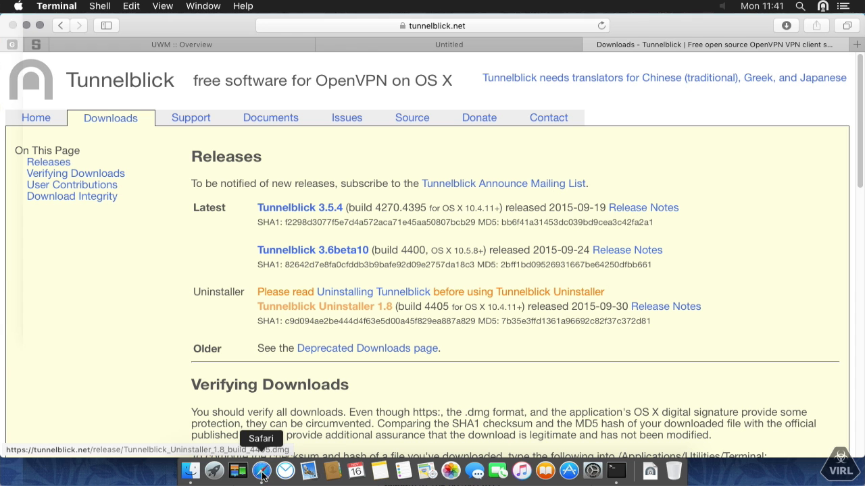
{"action": "left_click", "coordinate": [181, 44]}
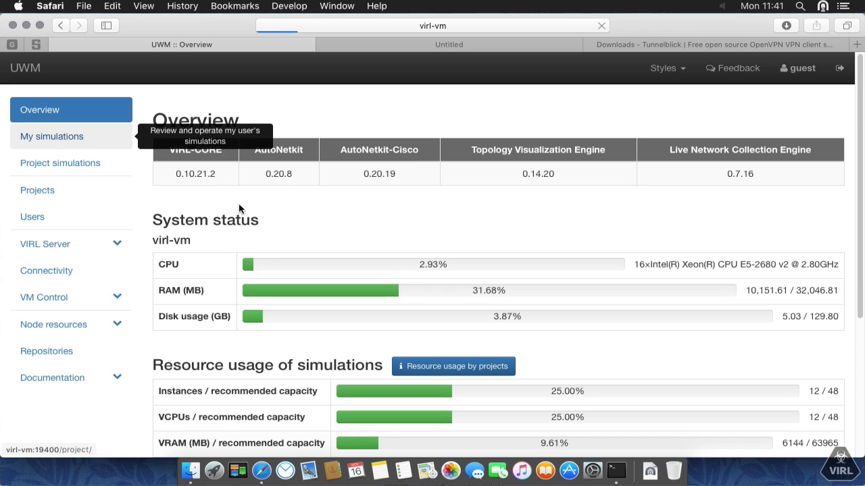
{"action": "left_click", "coordinate": [51, 135]}
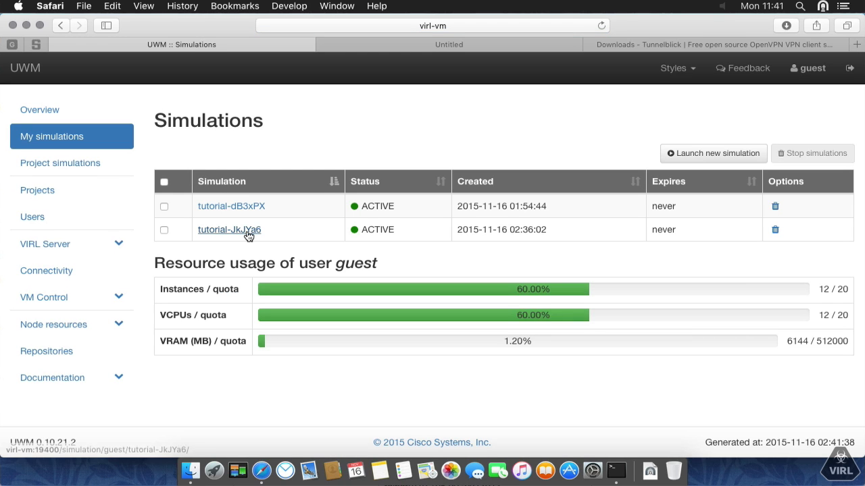
{"action": "left_click", "coordinate": [229, 230]}
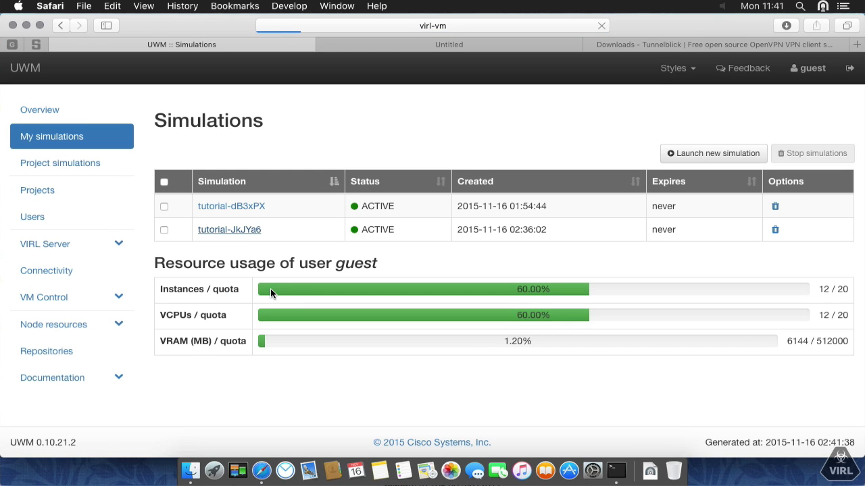
{"action": "left_click", "coordinate": [229, 230]}
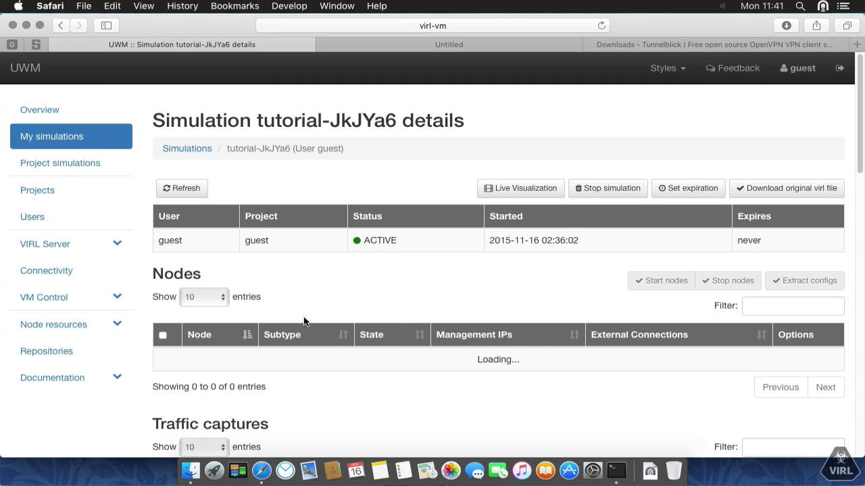
{"action": "scroll", "scroll_direction": "down", "scroll_amount": 3}
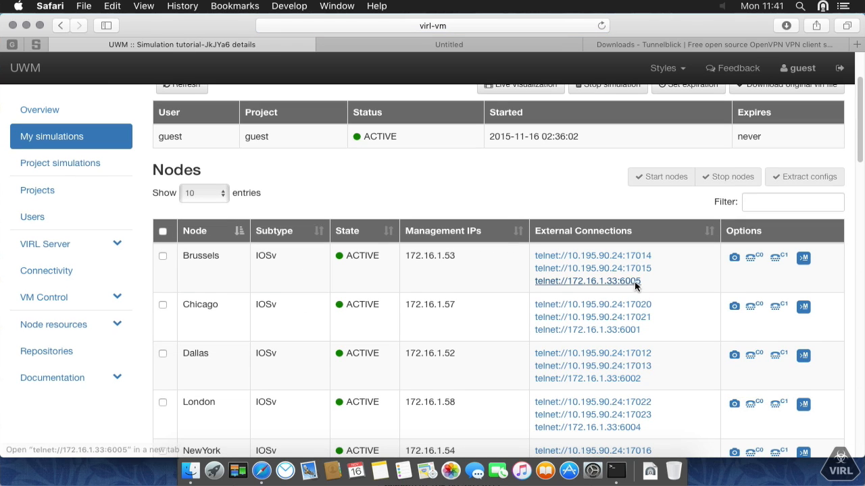
{"action": "mouse_move", "coordinate": [592, 256]}
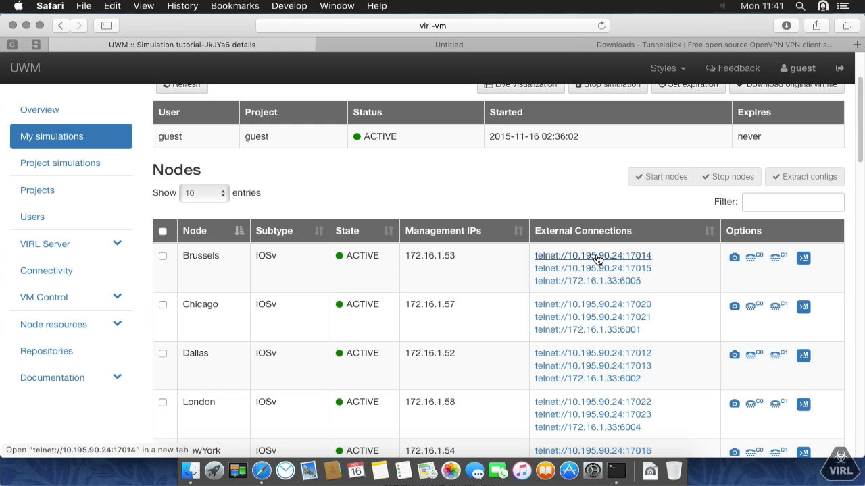
{"action": "mouse_move", "coordinate": [592, 268]}
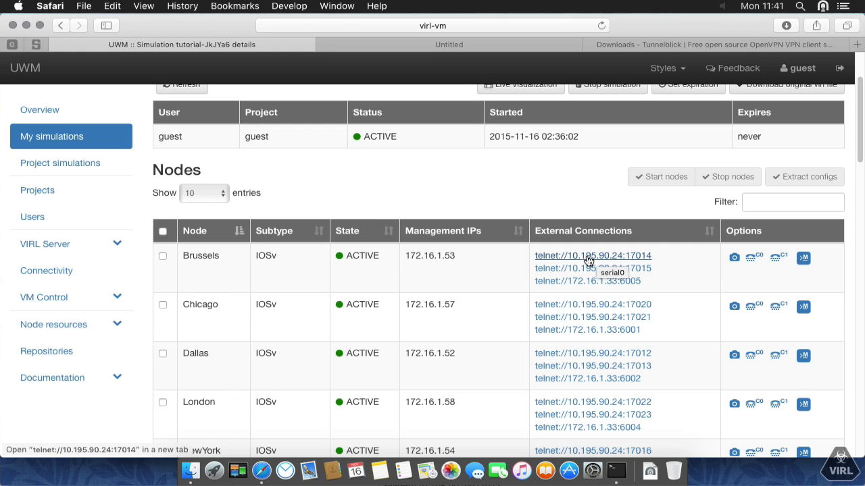
{"action": "mouse_move", "coordinate": [576, 281]}
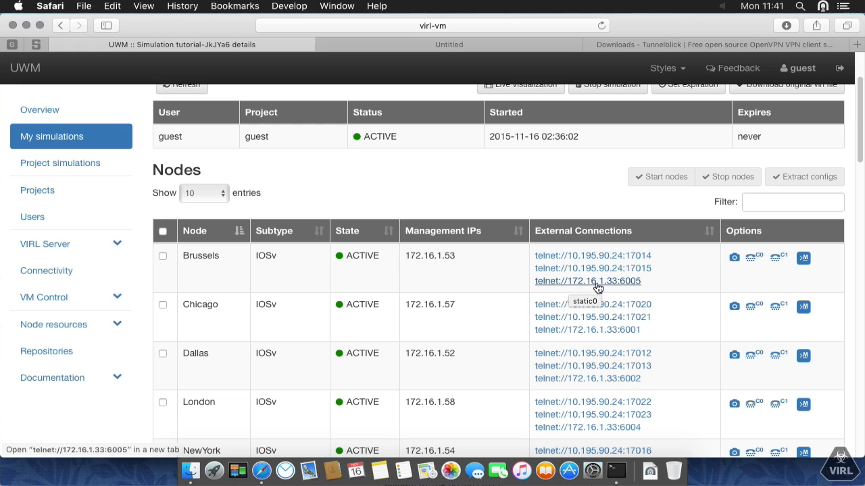
{"action": "mouse_move", "coordinate": [597, 264]}
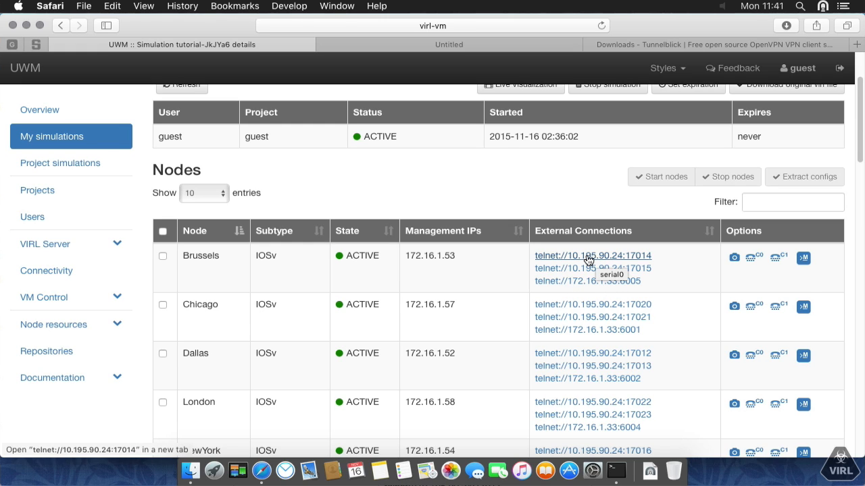
{"action": "mouse_move", "coordinate": [587, 281]}
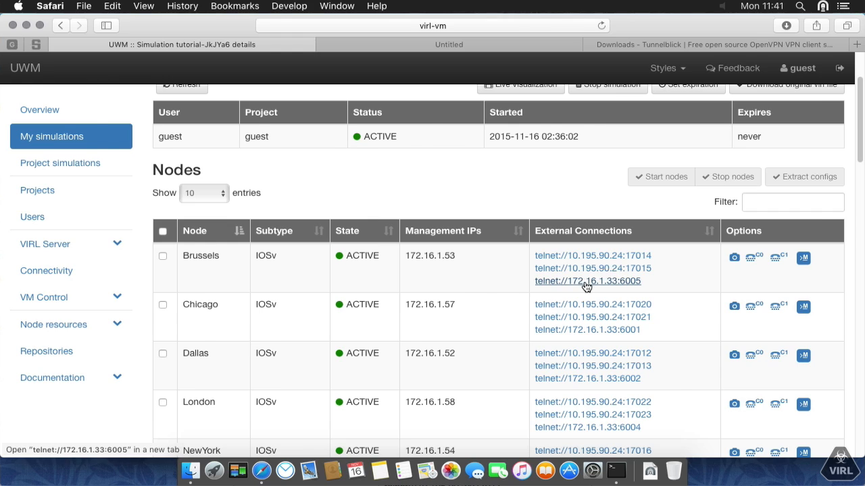
Step: Launch the telnet console to Brussels at 172.16.1.33:6005
{"action": "left_click", "coordinate": [586, 281]}
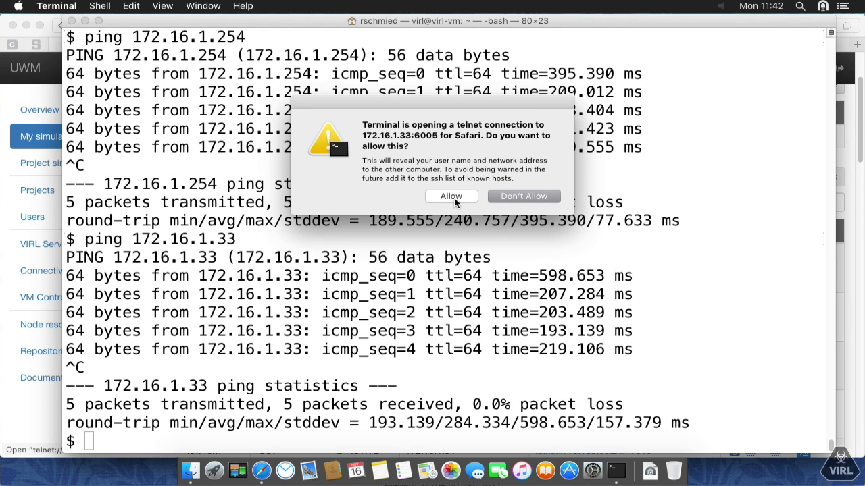
Step: Allow the telnet console connection, enter privileged mode and show the interface brief with GigabitEthernet0/0 at 172.16.1.53
{"action": "left_click", "coordinate": [451, 196]}
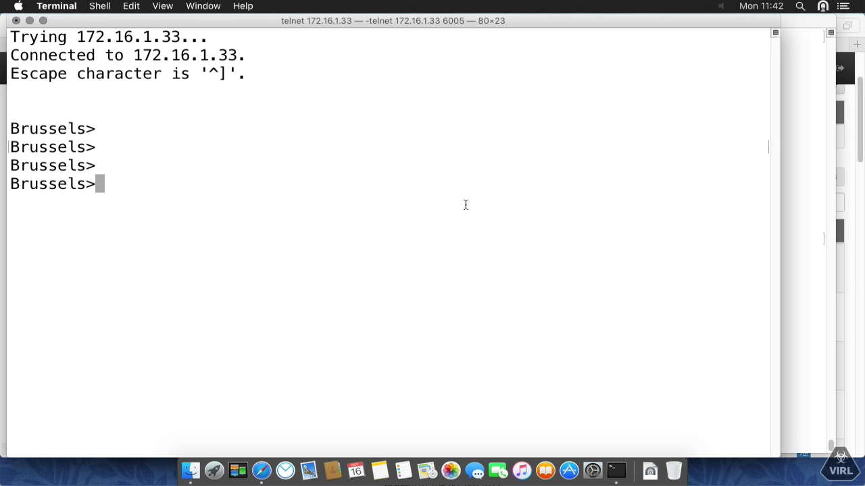
{"action": "type", "text": "en"}
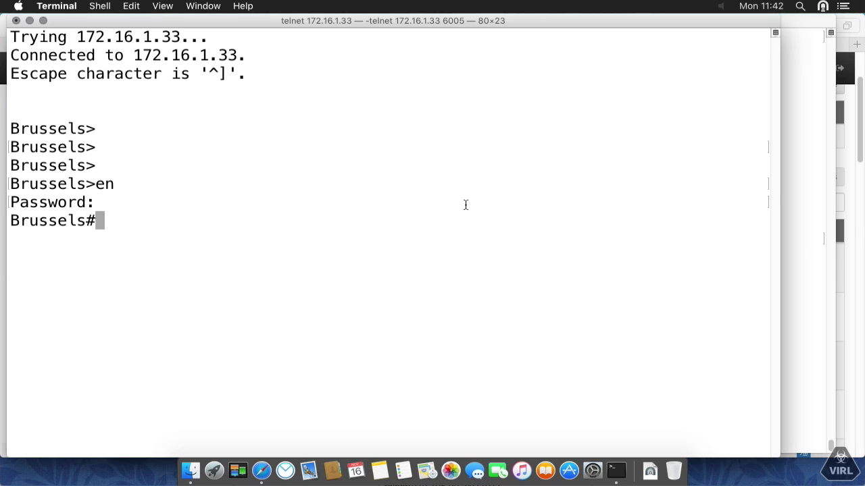
{"action": "type", "text": "sh ip"}
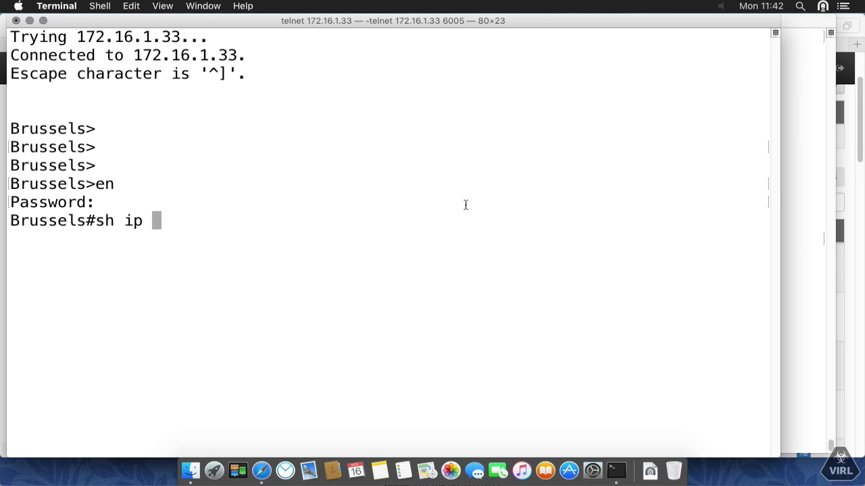
{"action": "type", "text": "int bre"}
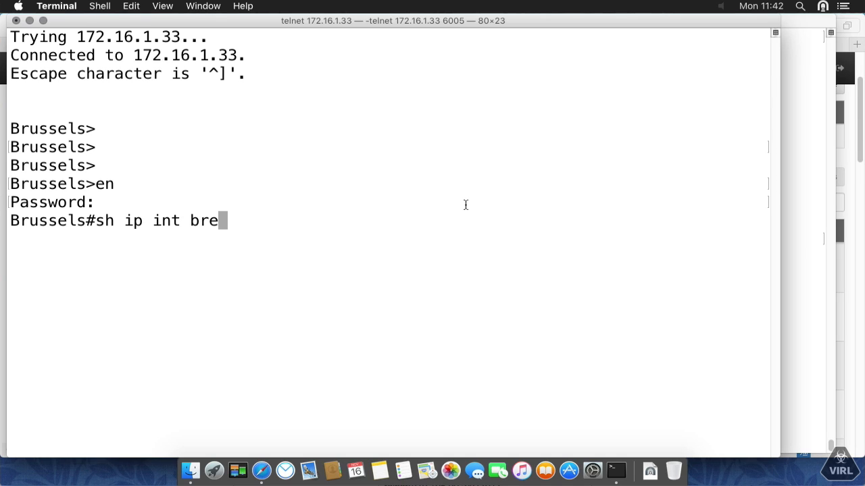
{"action": "key", "text": "Return"}
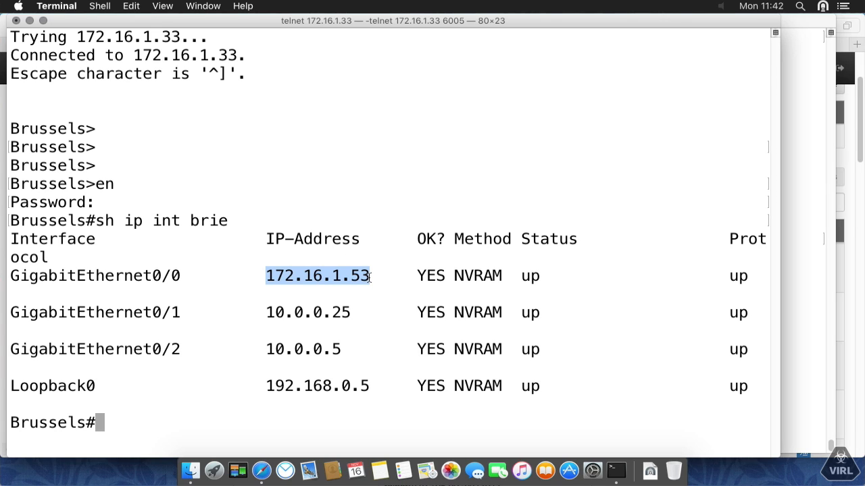
{"action": "mouse_move", "coordinate": [808, 194]}
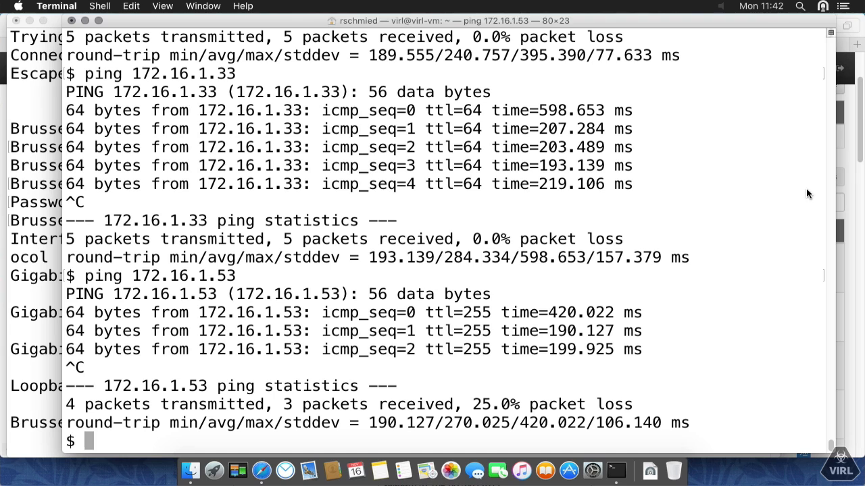
Step: Telnet directly to 172.16.1.53 and then exit the Brussels router session
{"action": "type", "text": "telnet 172.1"}
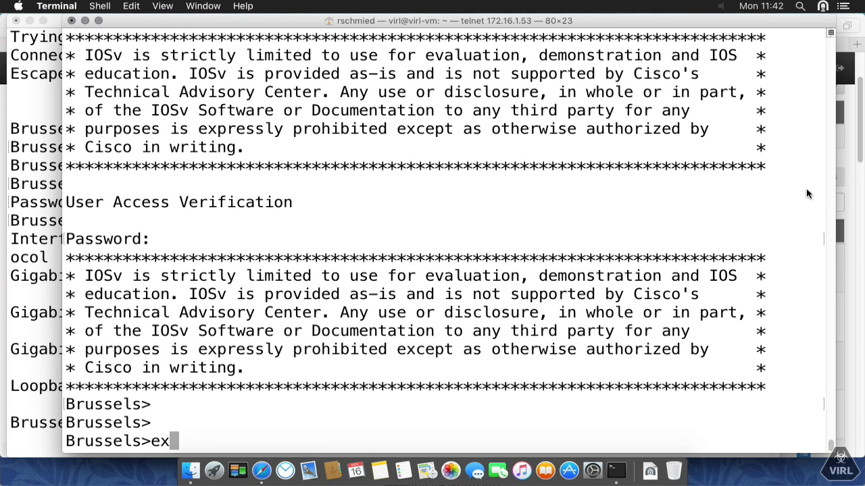
{"action": "key", "text": "Return"}
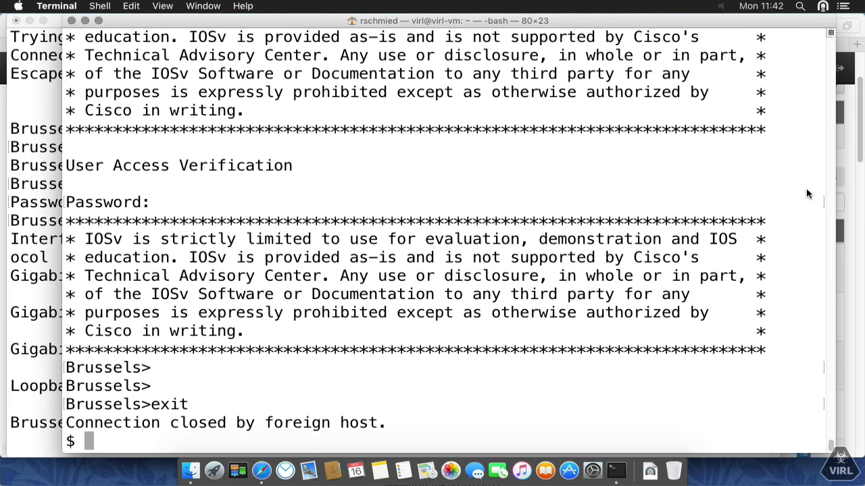
Step: Run snmpwalk -v2c -cpublic against 172.16.1.53 to return Brussels' IOSv description, contact, name and location
{"action": "type", "text": "s"}
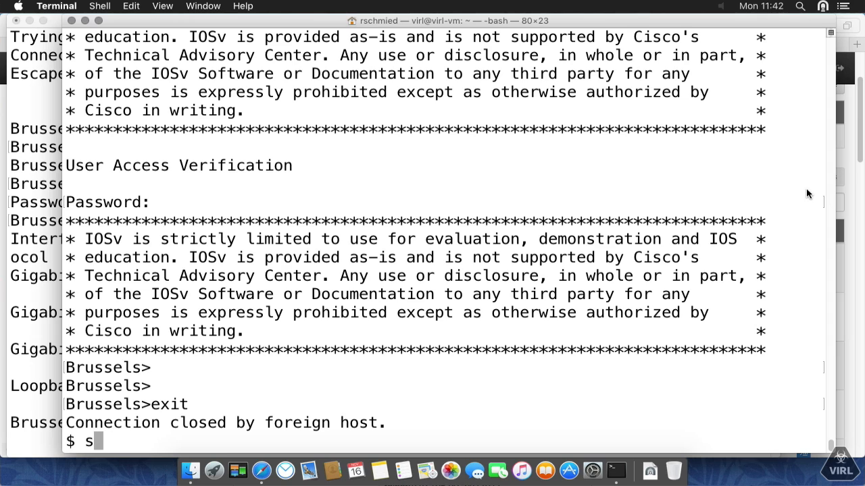
{"action": "type", "text": "nmpwalk -"}
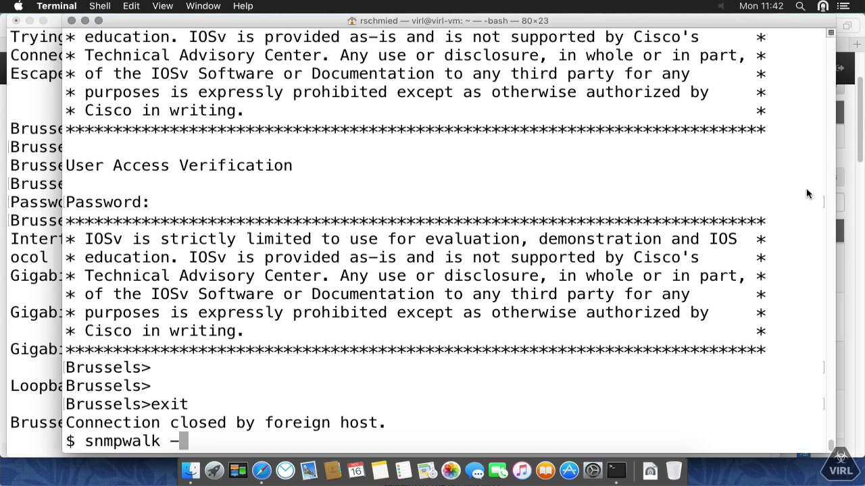
{"action": "type", "text": "v2c -c"}
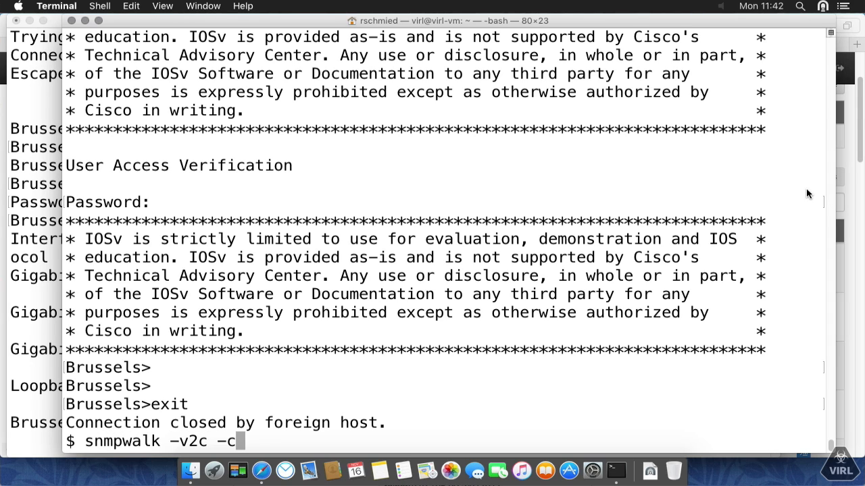
{"action": "type", "text": "public 172"}
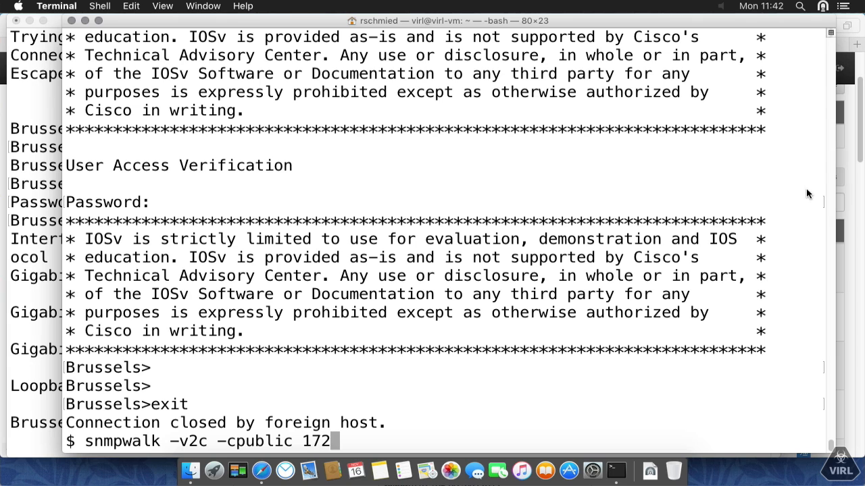
{"action": "type", "text": ".16.1.53"}
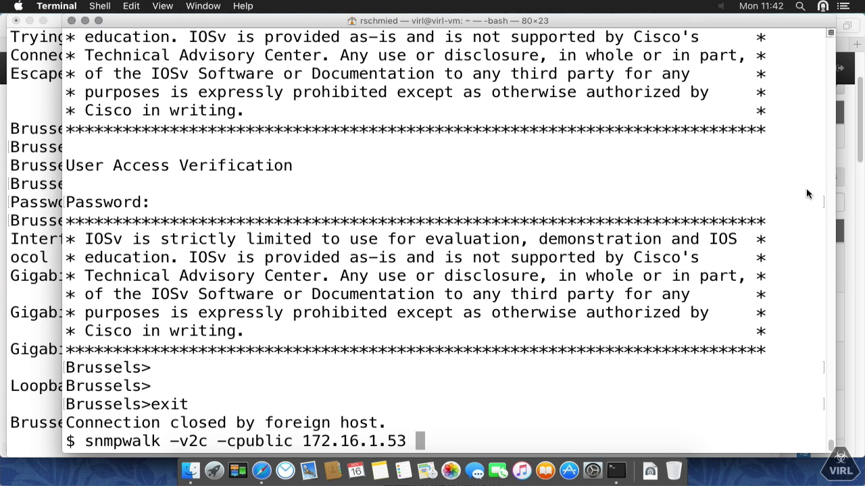
{"action": "key", "text": "Return"}
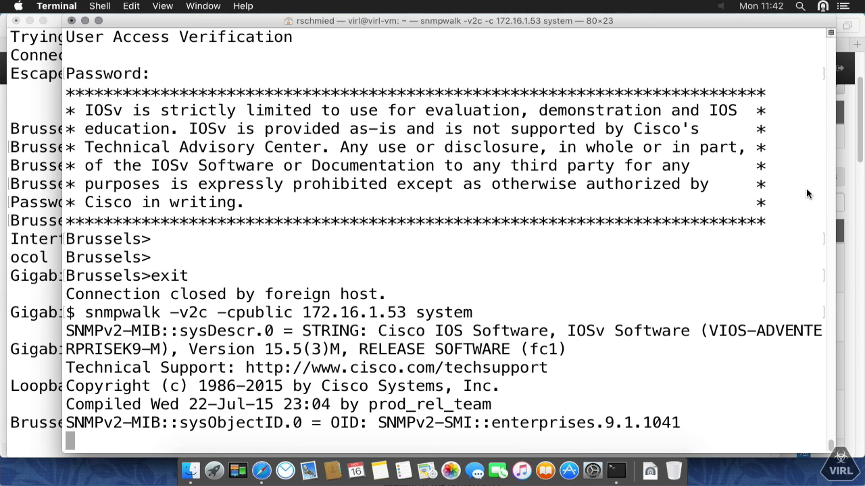
{"action": "scroll", "scroll_direction": "down", "scroll_amount": 3}
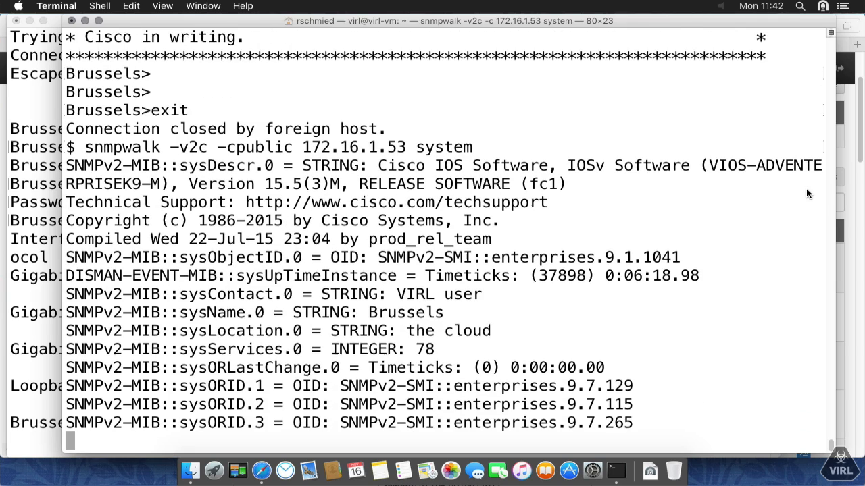